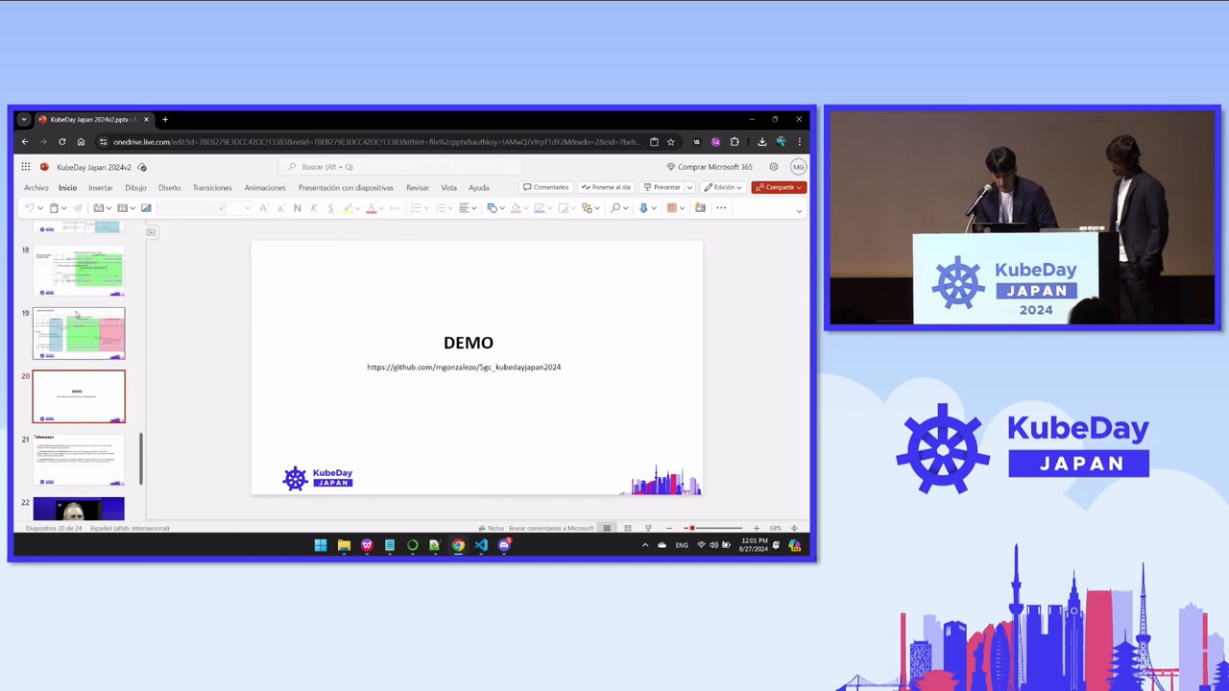
# Switch from the DEMO slide to the VS Code window with the EKS blueprints project
pyautogui.scroll(3)
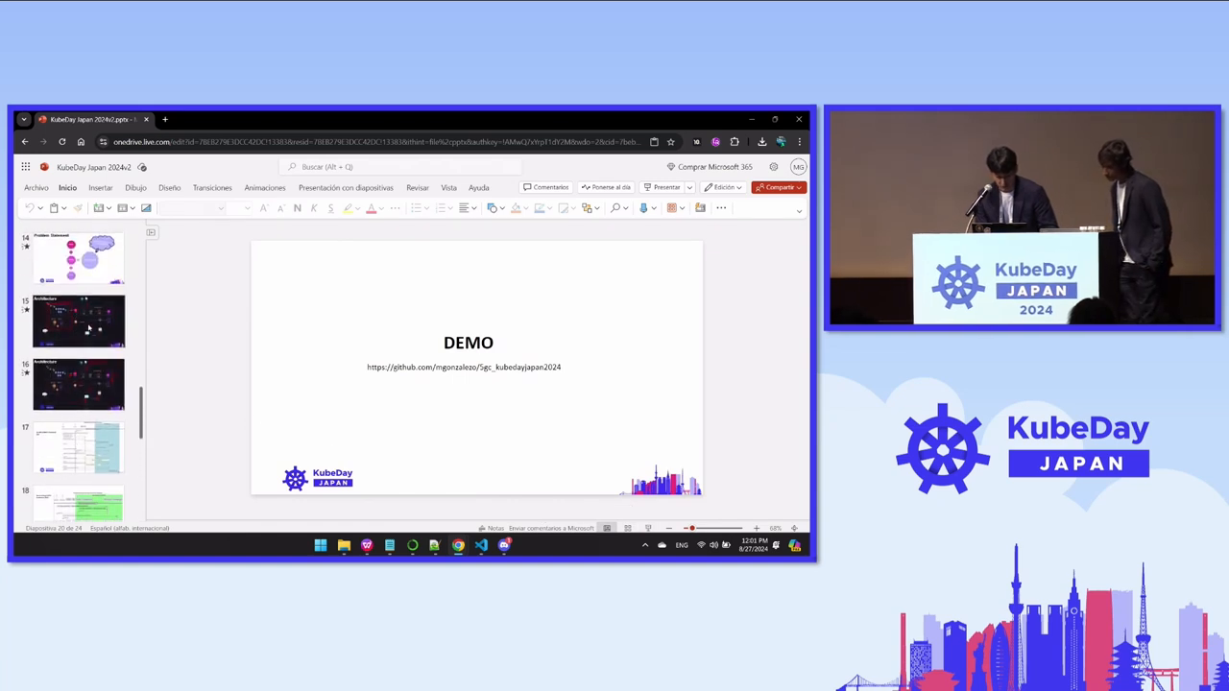
pyautogui.click(79, 323)
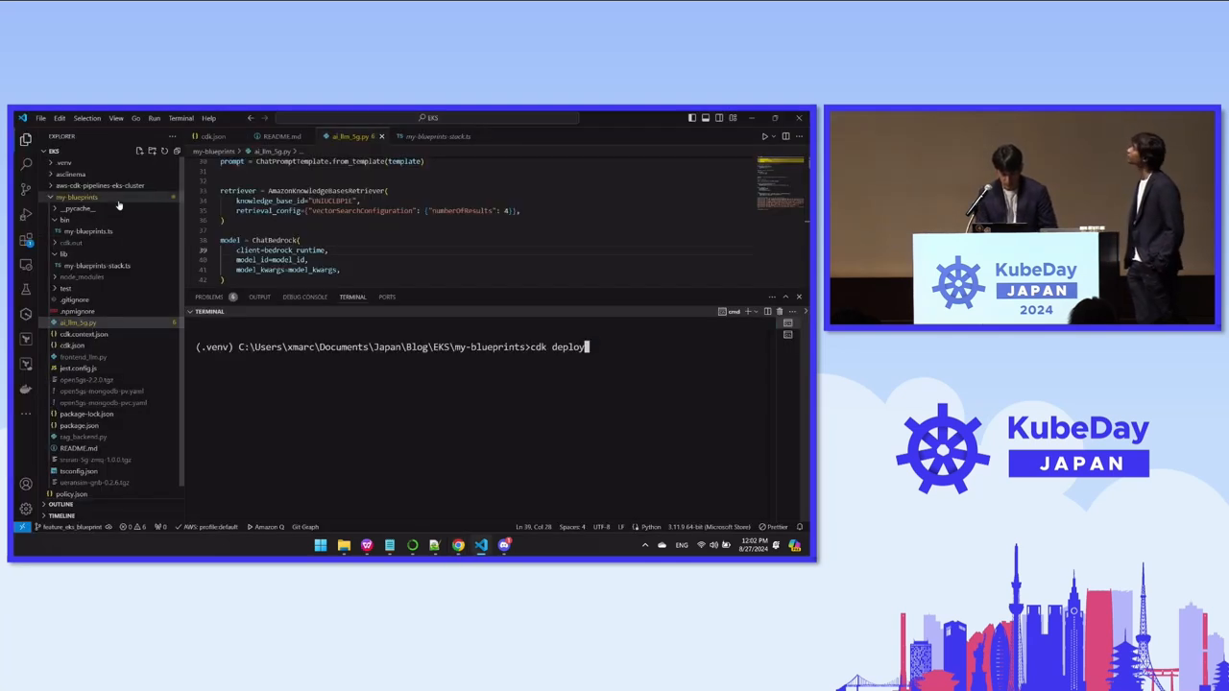
# Scroll through the FluentBitAddOn Helm chart configuration in my-blueprints.ts
pyautogui.scroll(3)
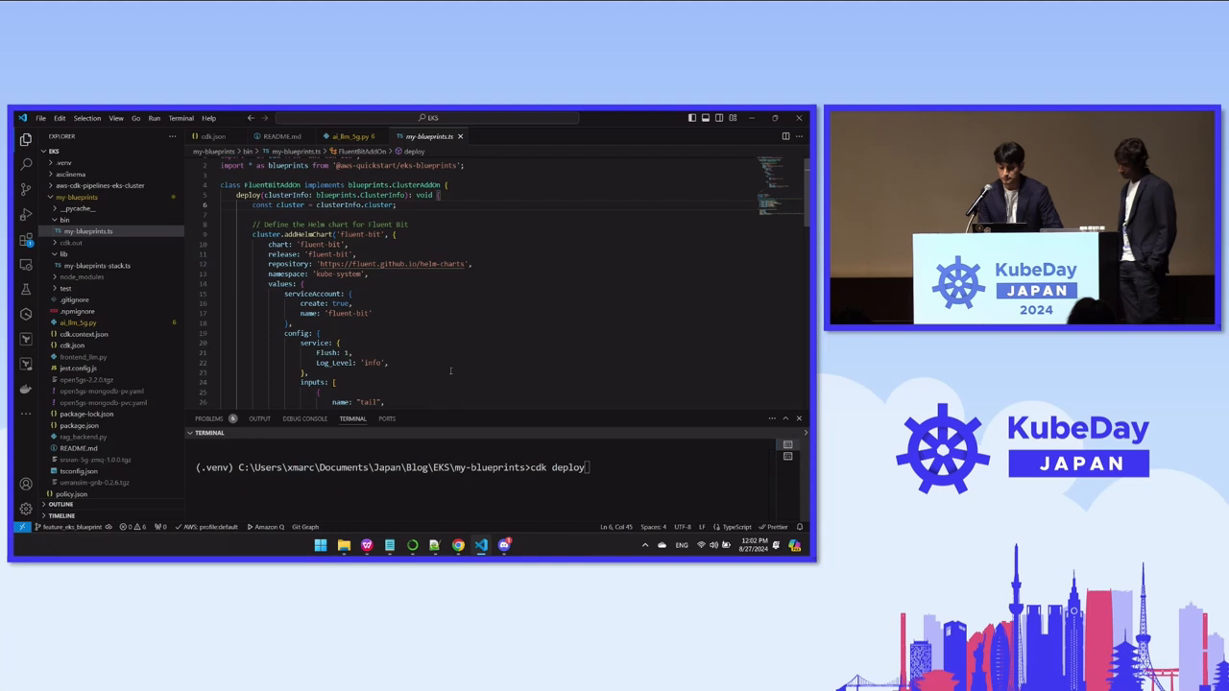
pyautogui.scroll(-3)
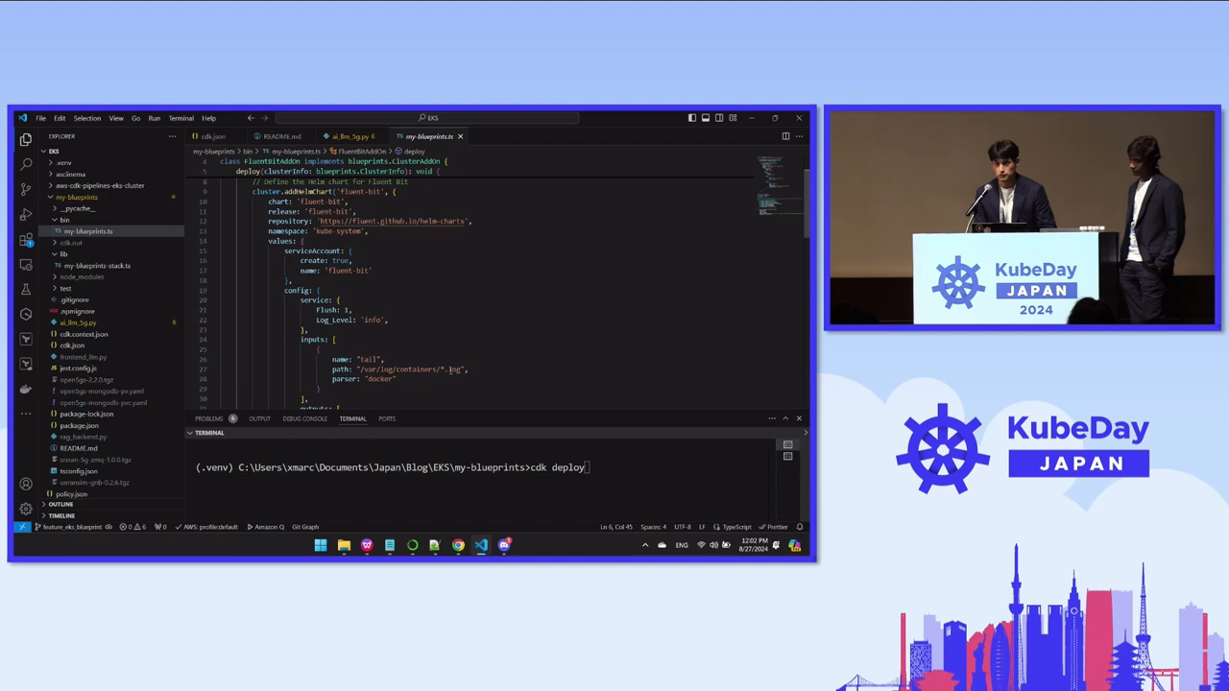
pyautogui.scroll(-3)
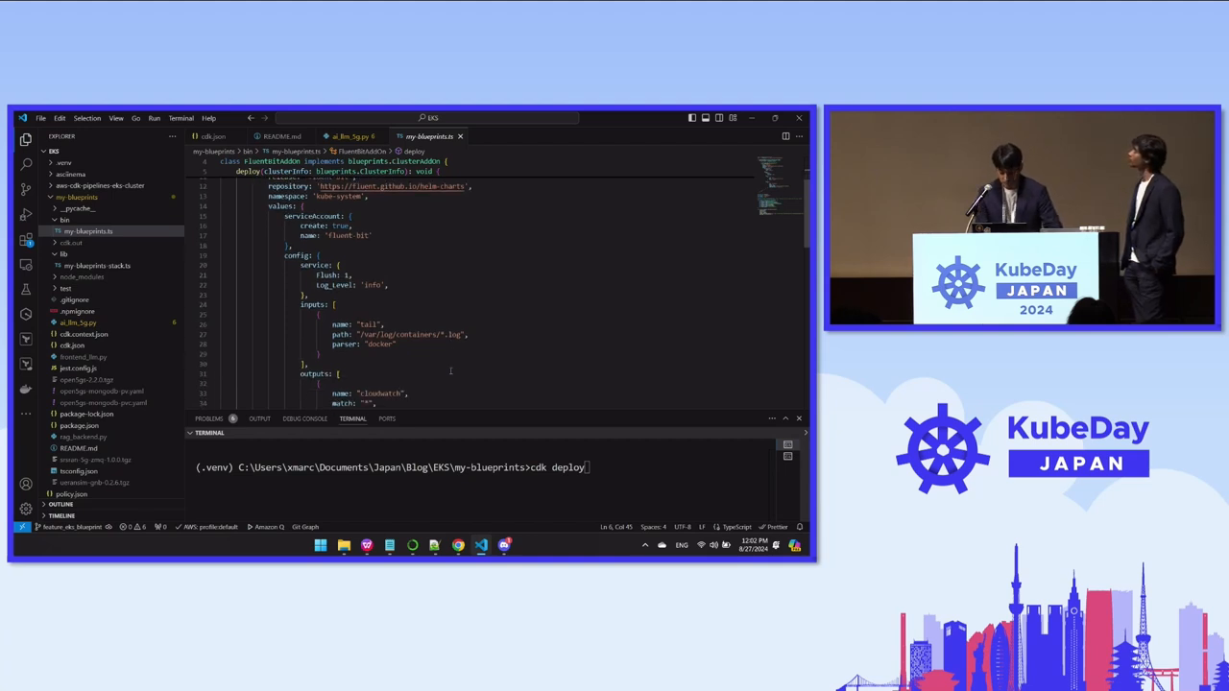
pyautogui.scroll(-3)
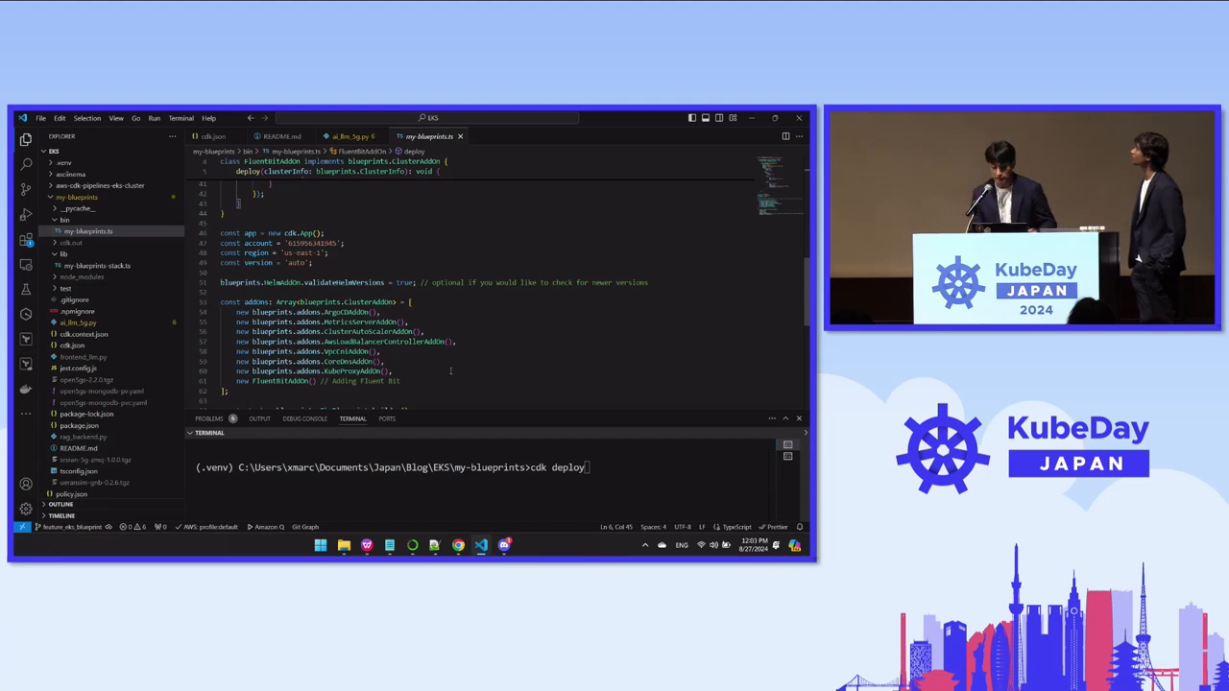
# Scroll down to the addOns array and the blueprint stack builder code
pyautogui.scroll(-3)
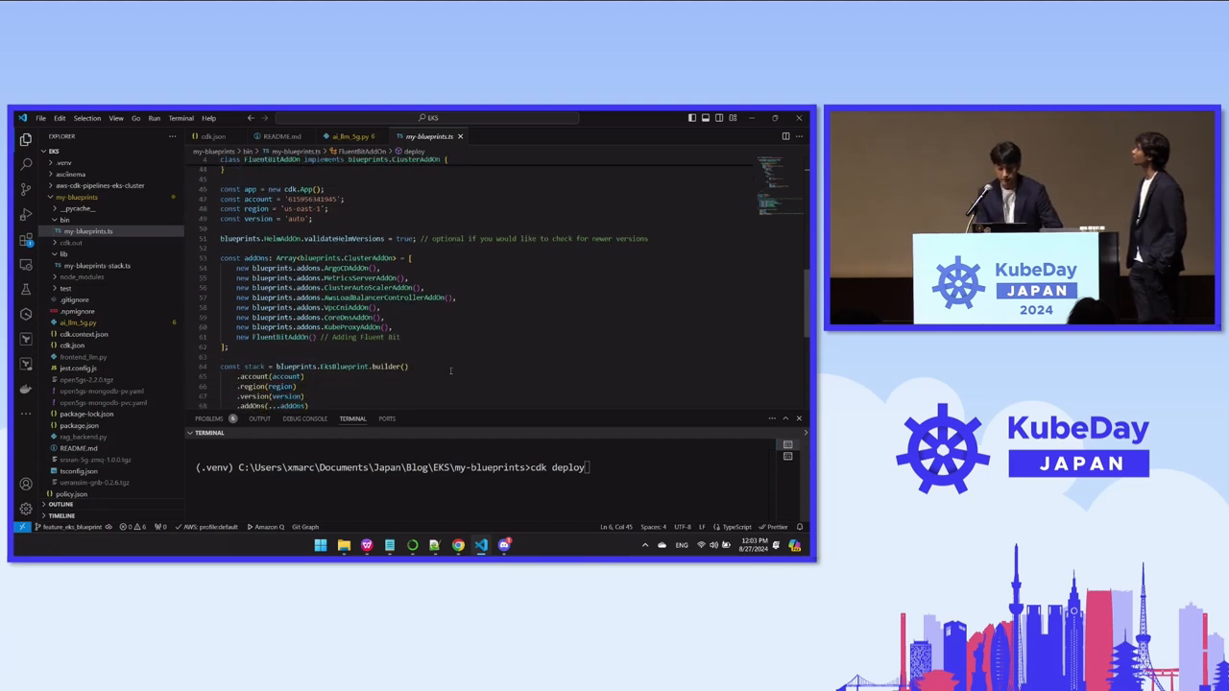
pyautogui.scroll(-3)
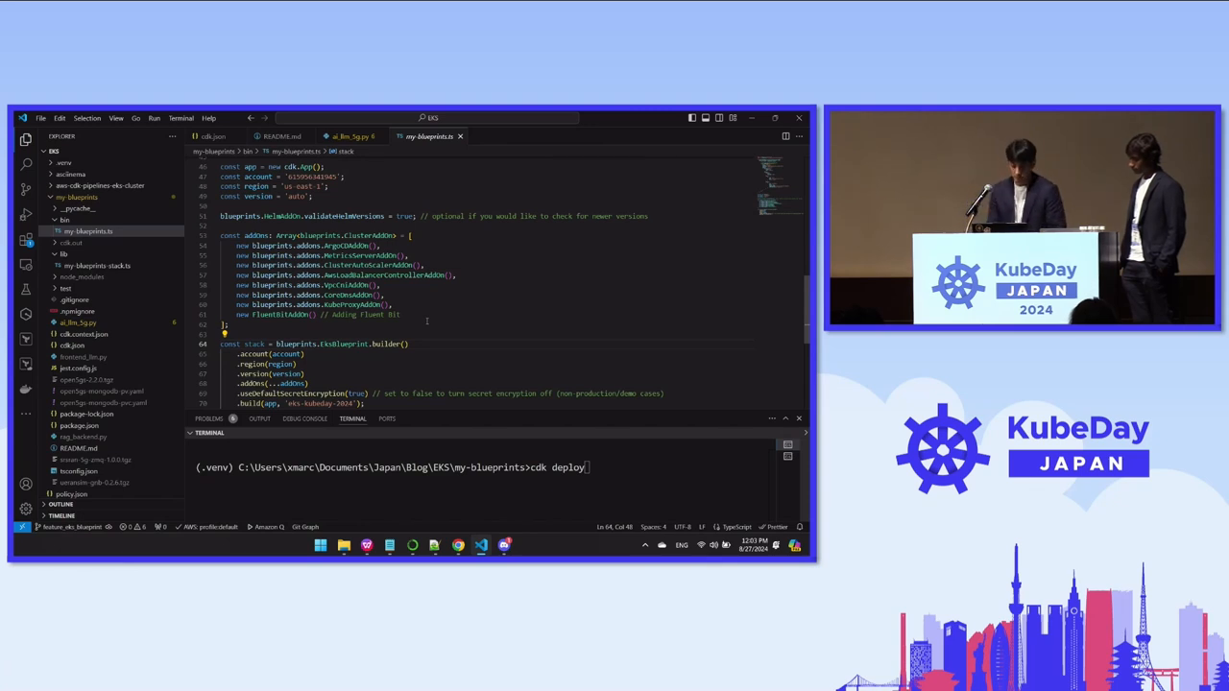
pyautogui.scroll(-3)
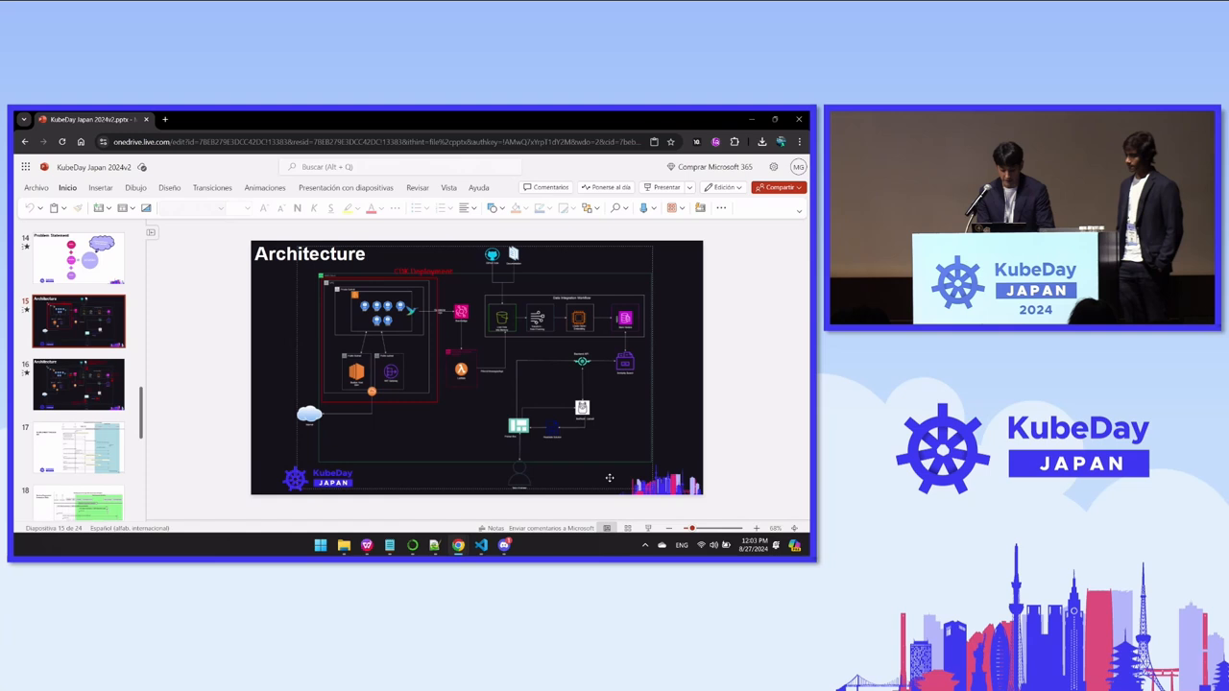
# Show the eks-kubeday-2024 stack Events in CloudFormation, then the kubeday-5g-core-cw-logs-export Lambda page
pyautogui.press('alt+tab')
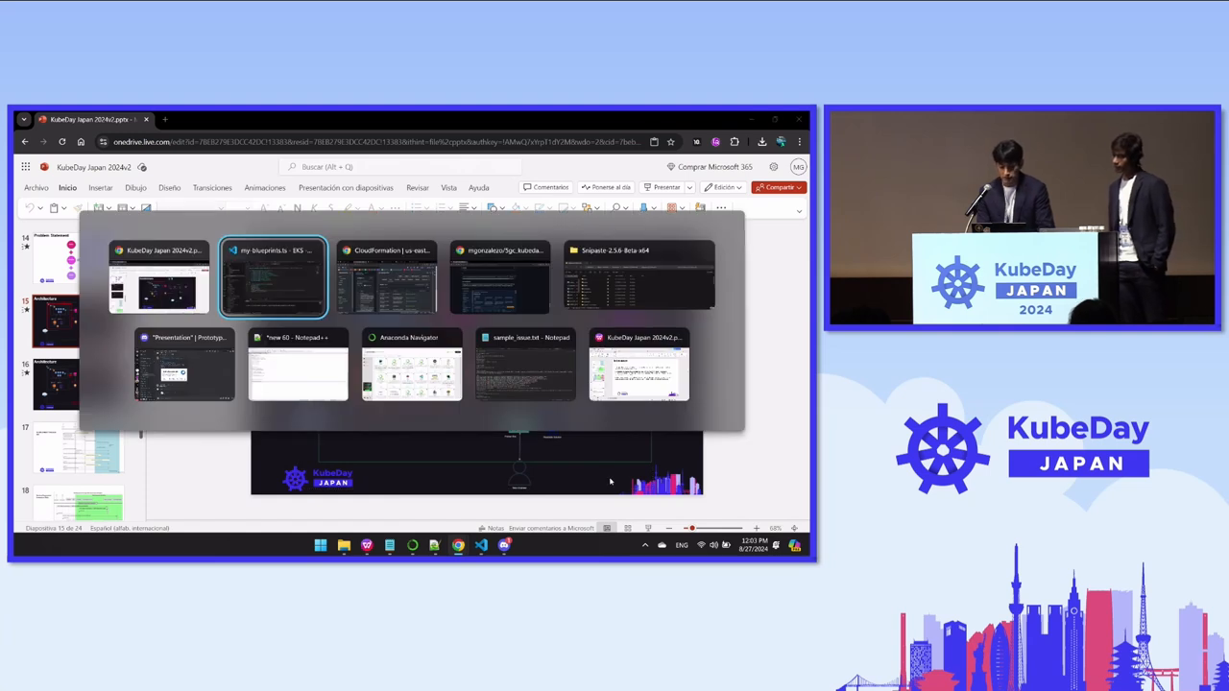
pyautogui.click(388, 276)
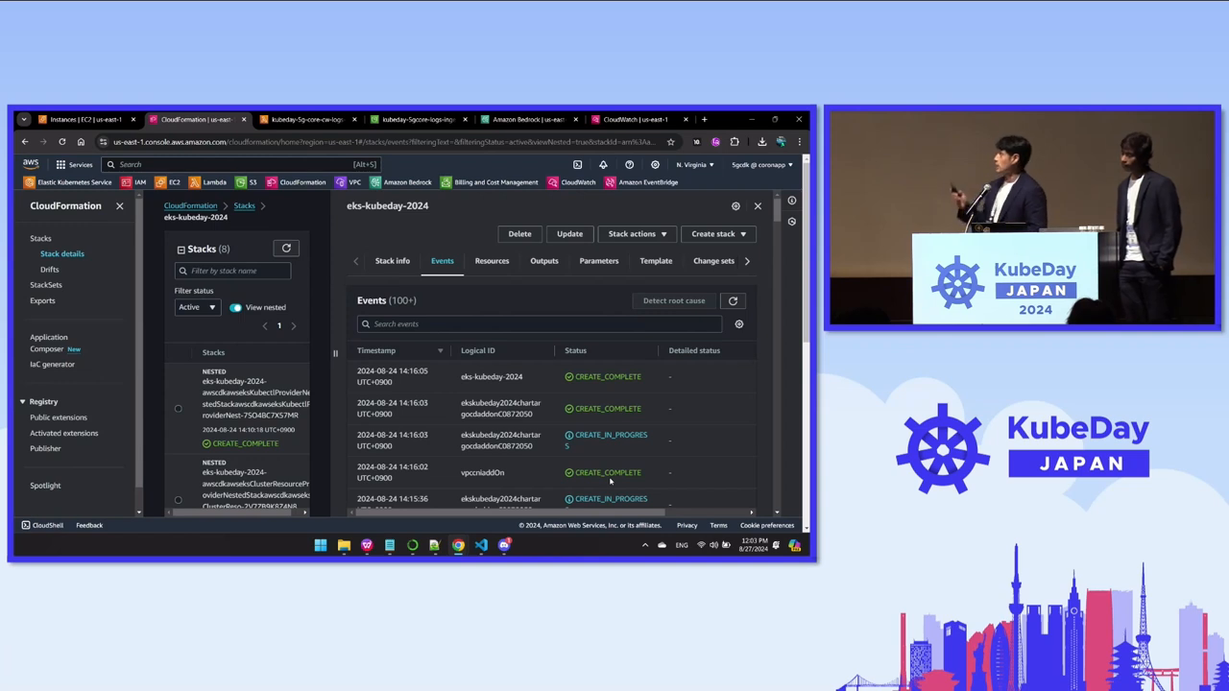
pyautogui.moveTo(565, 420)
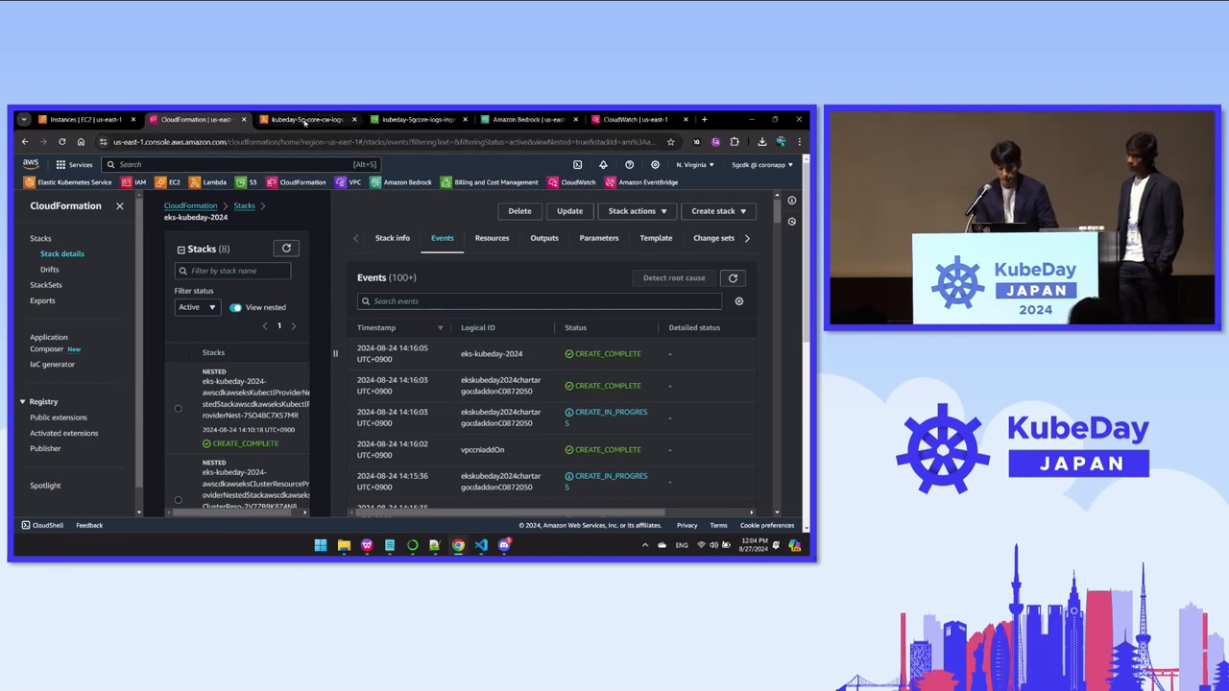
pyautogui.click(307, 119)
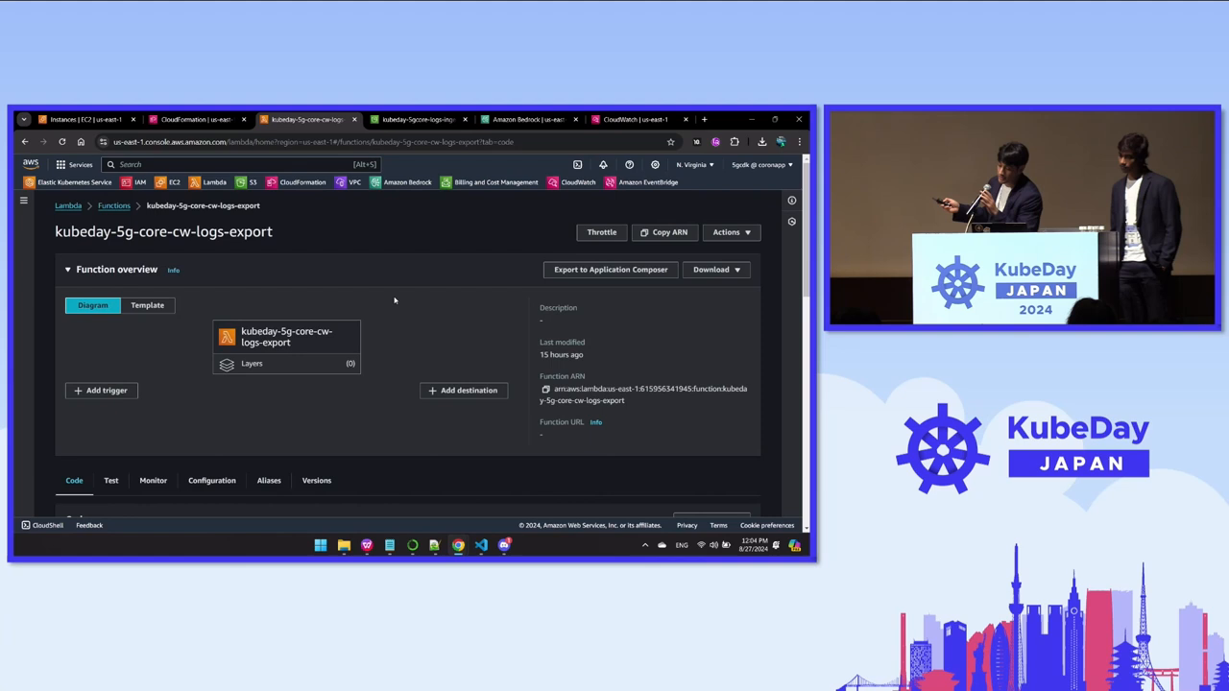
# Scroll down to the Code source editor showing lambda_function.py
pyautogui.scroll(-3)
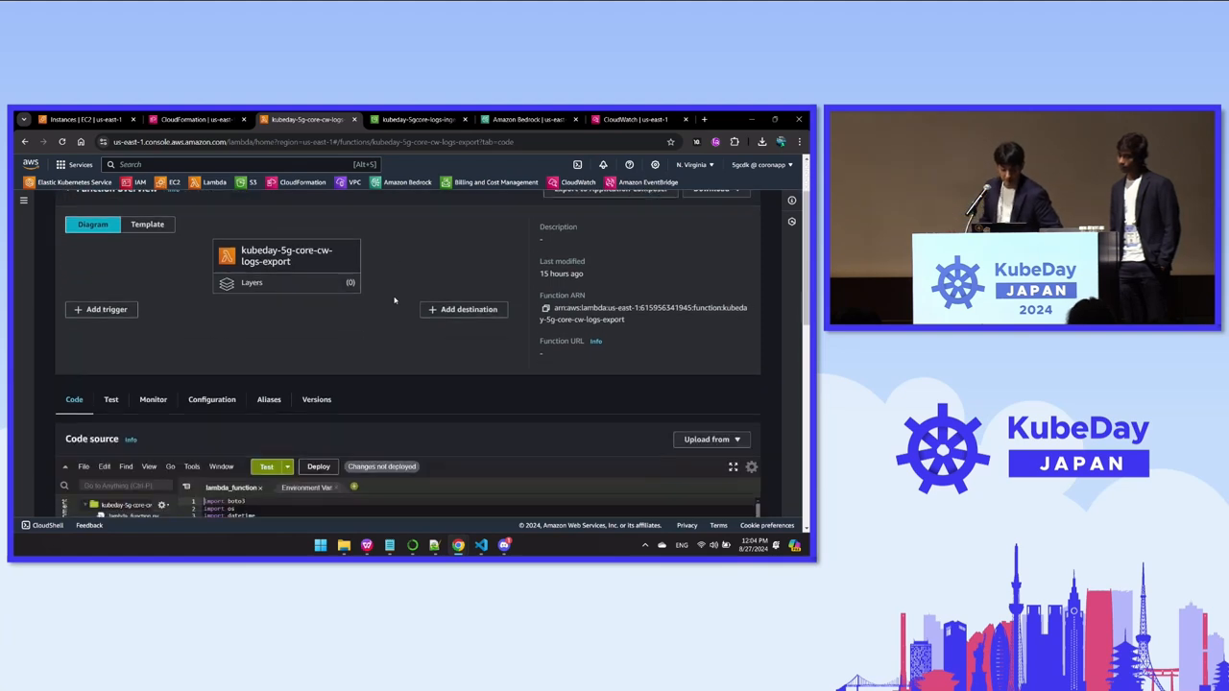
pyautogui.scroll(-3)
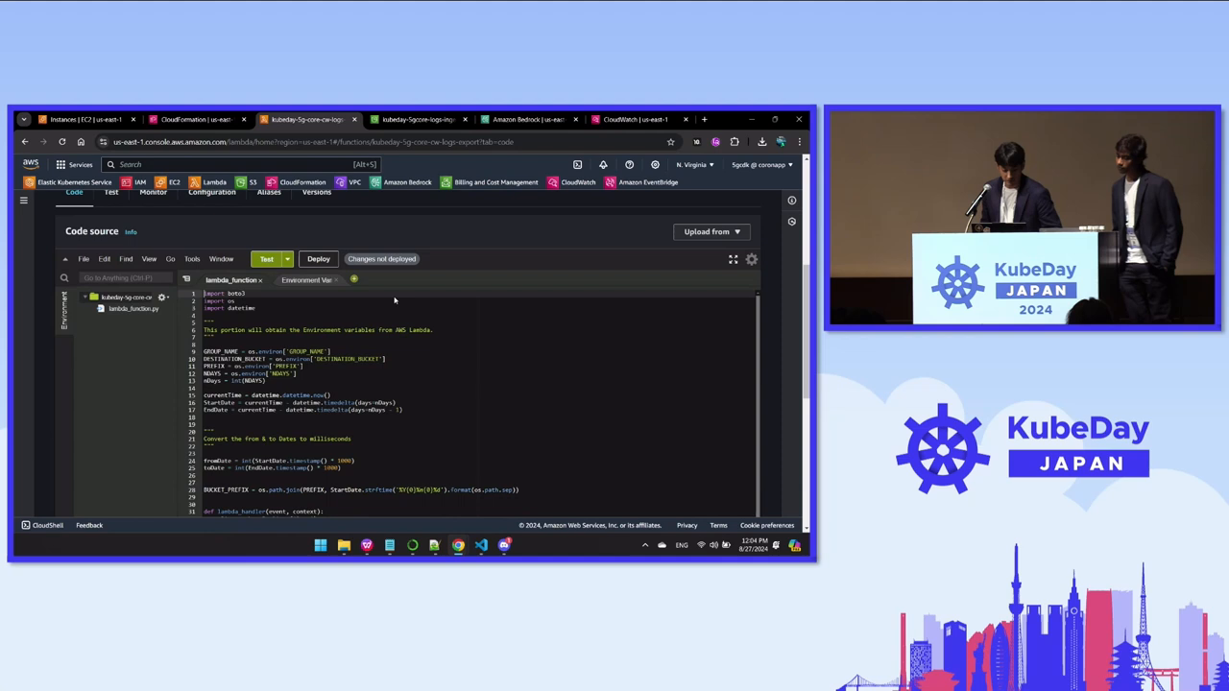
pyautogui.scroll(-3)
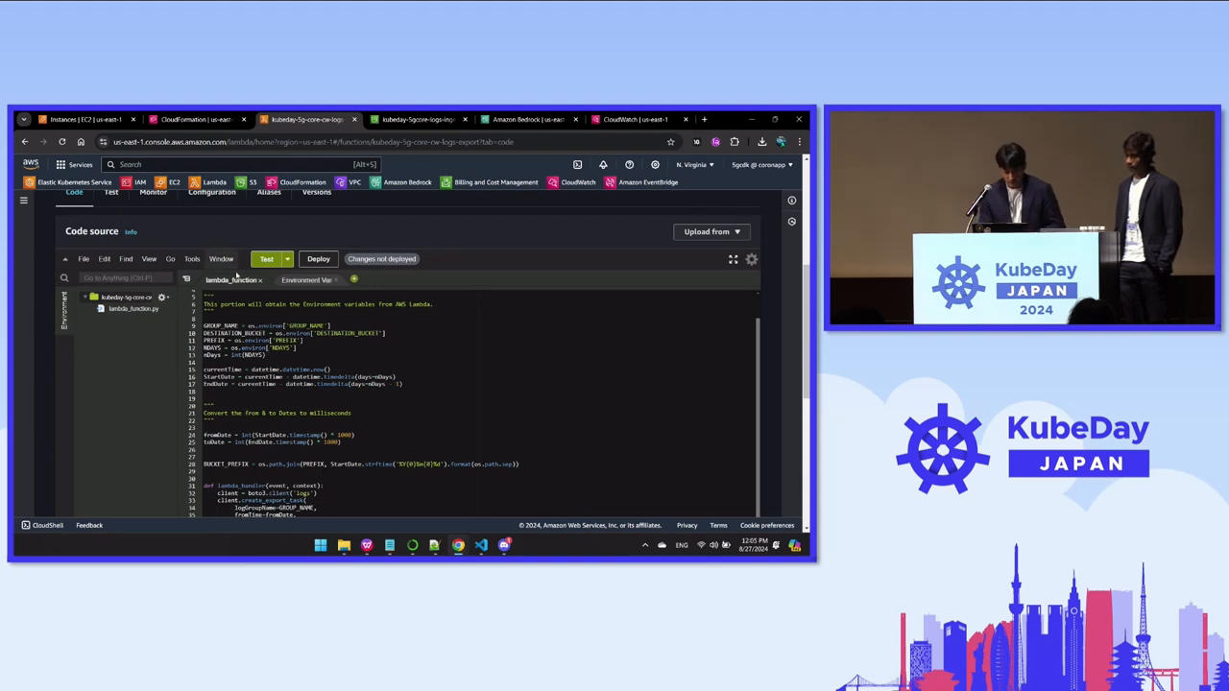
# Show the function's Configuration environment variables, then switch to the S3 log ingestion bucket's 03/ folder
pyautogui.scroll(3)
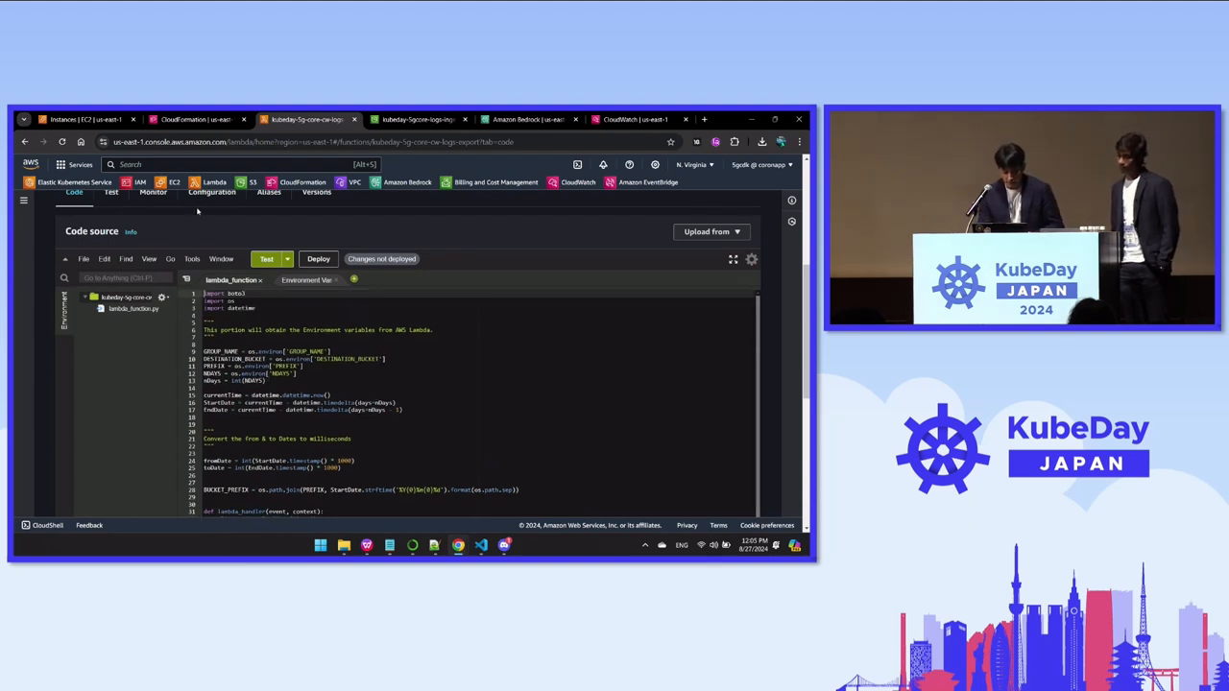
pyautogui.click(211, 238)
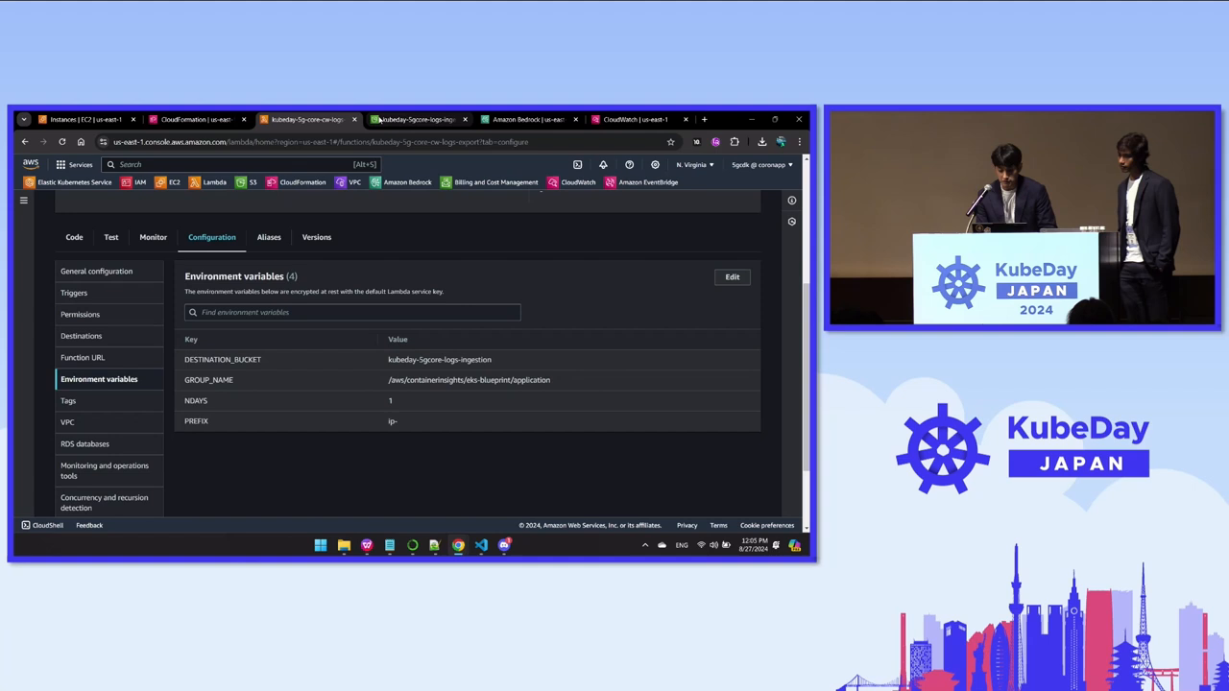
pyautogui.click(413, 119)
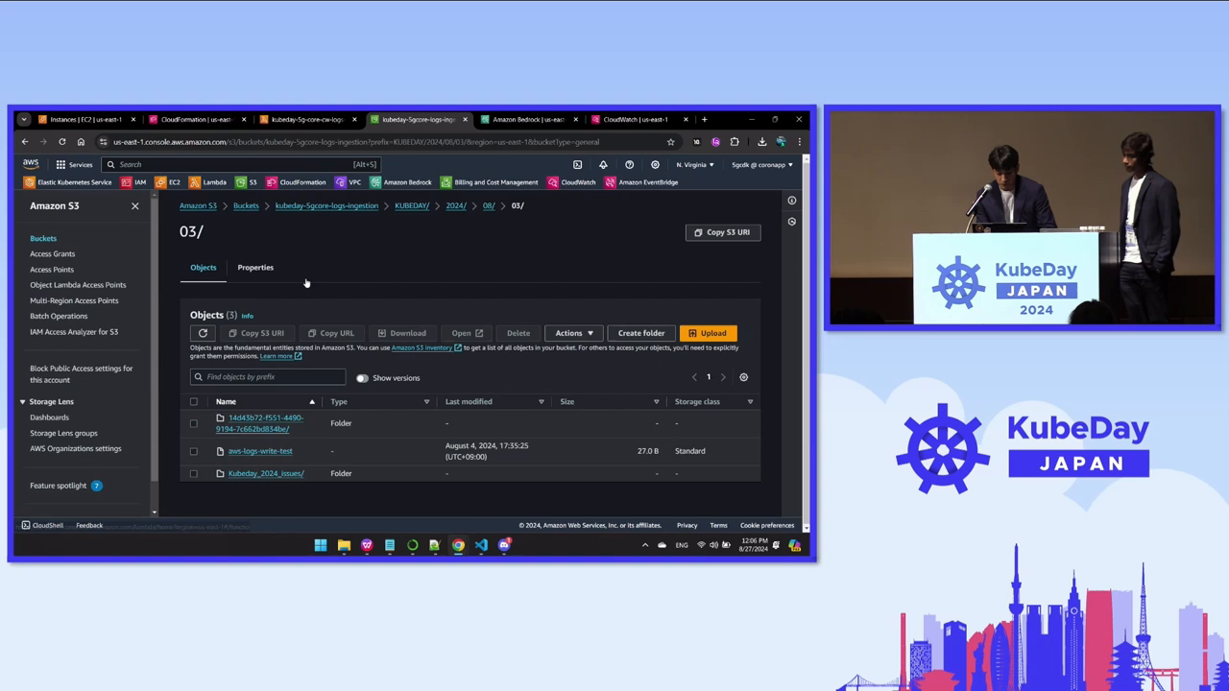
# Look inside the 14d43b72… log folder under 03/, then return to the 03/ folder via the breadcrumb
pyautogui.click(261, 424)
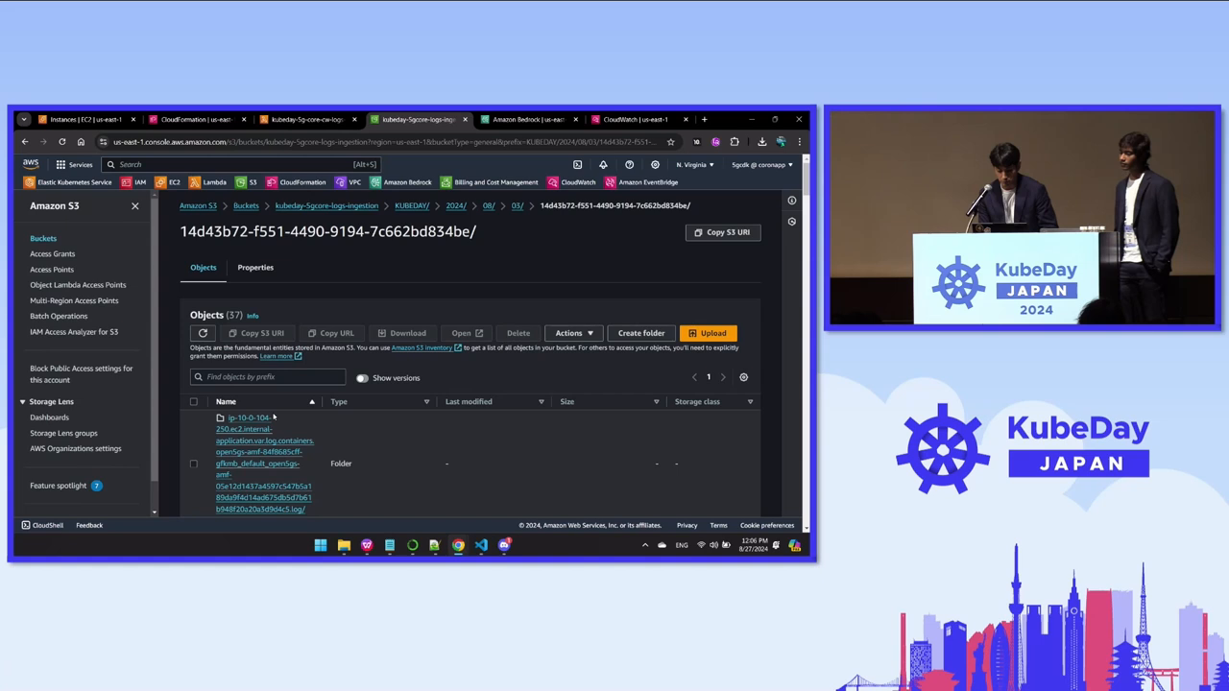
pyautogui.moveTo(488, 245)
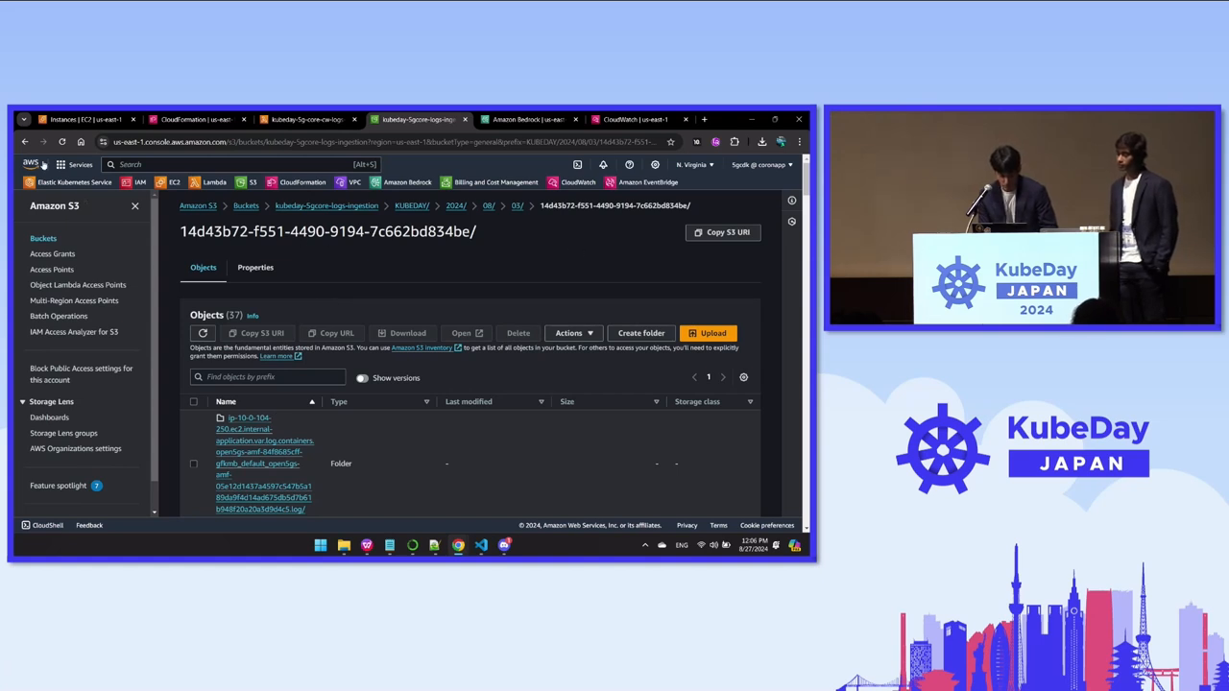
pyautogui.click(517, 205)
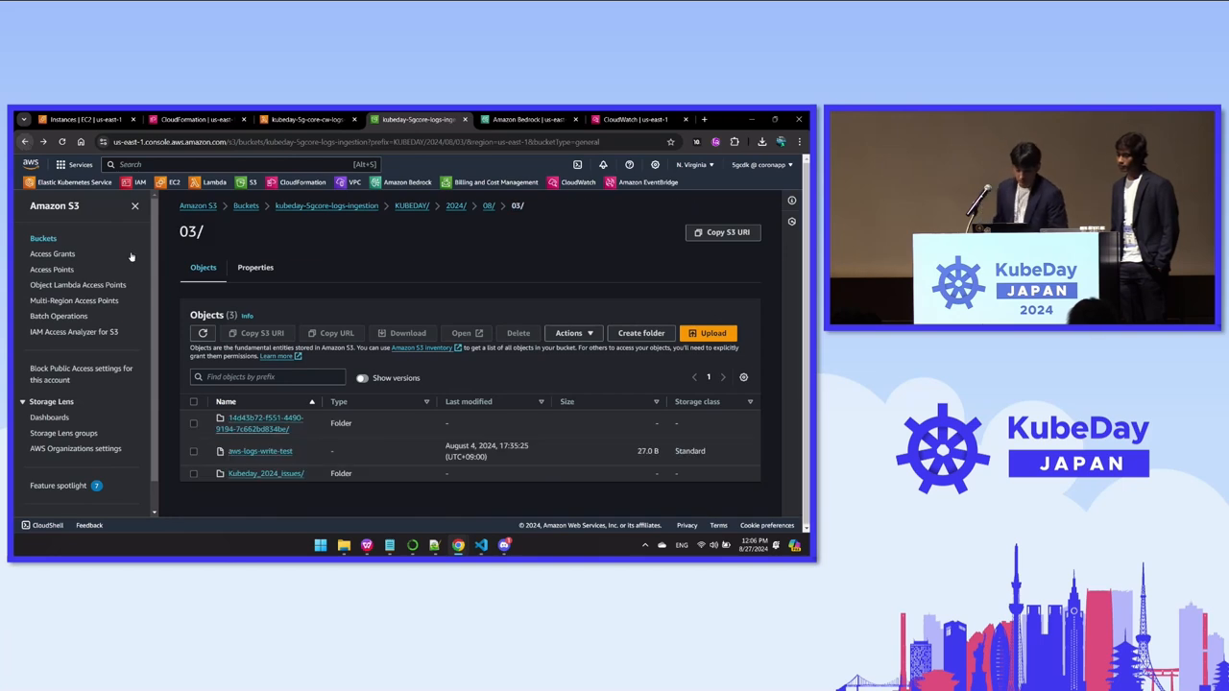
pyautogui.moveTo(192, 449)
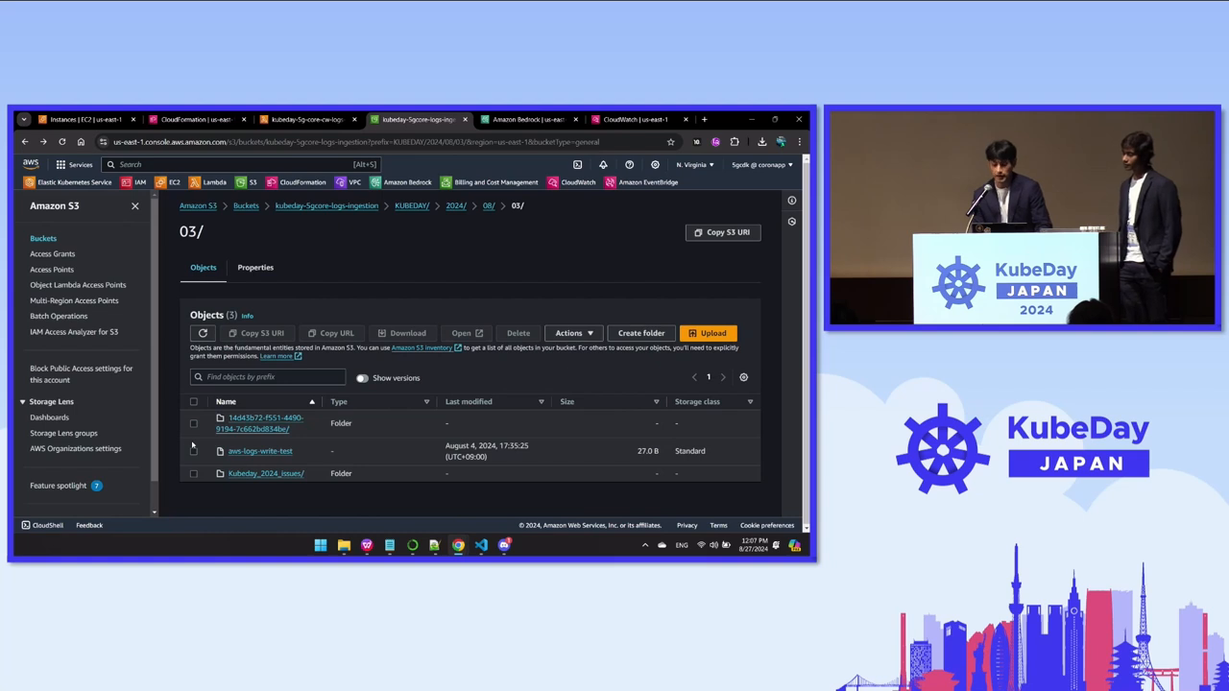
pyautogui.moveTo(459, 229)
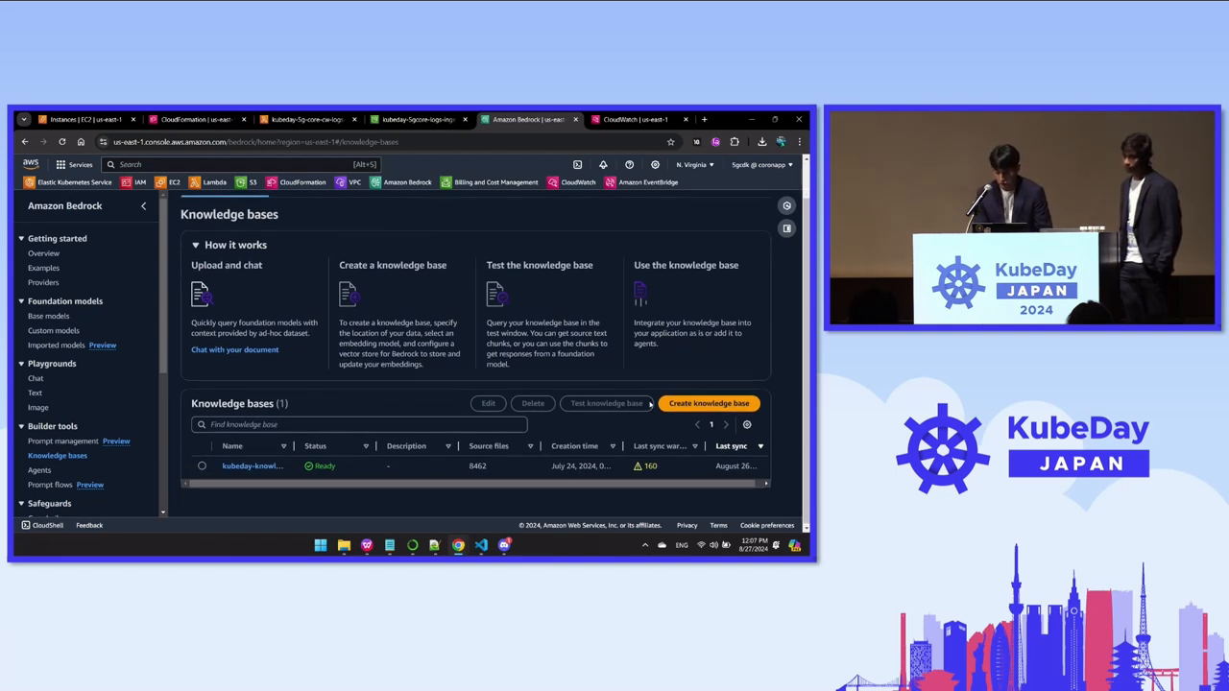
# Review the Create knowledge base form's IAM permissions and Amazon S3 data source sections
pyautogui.click(709, 403)
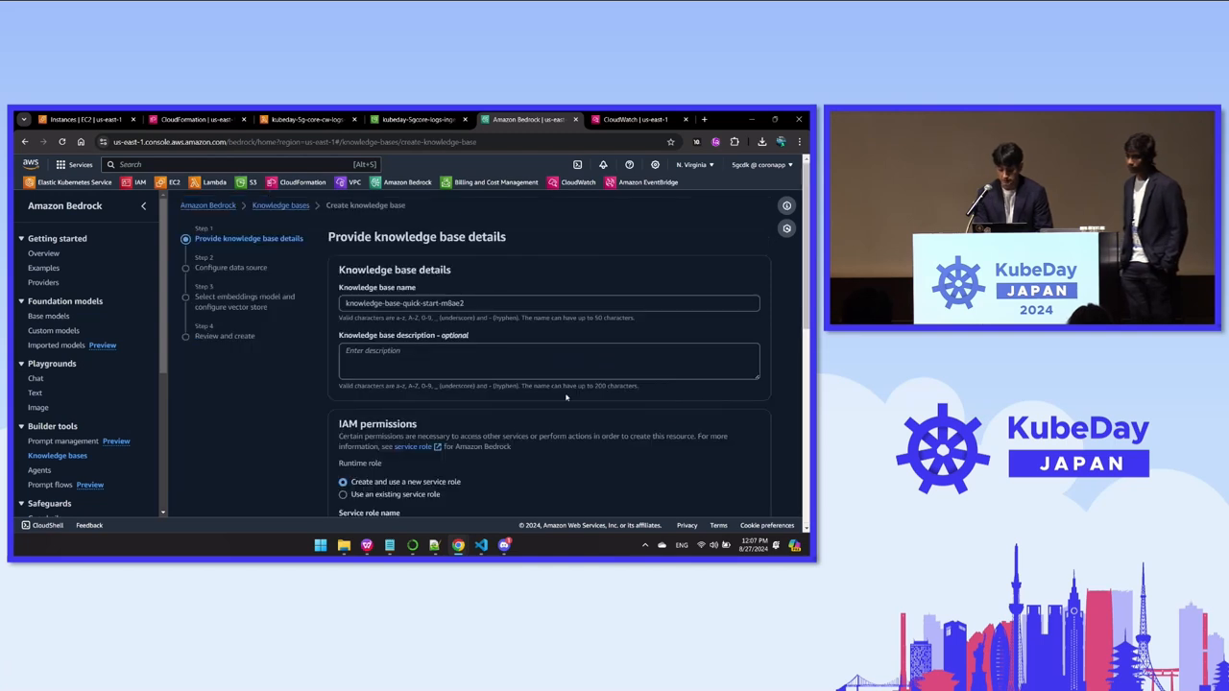
pyautogui.scroll(-3)
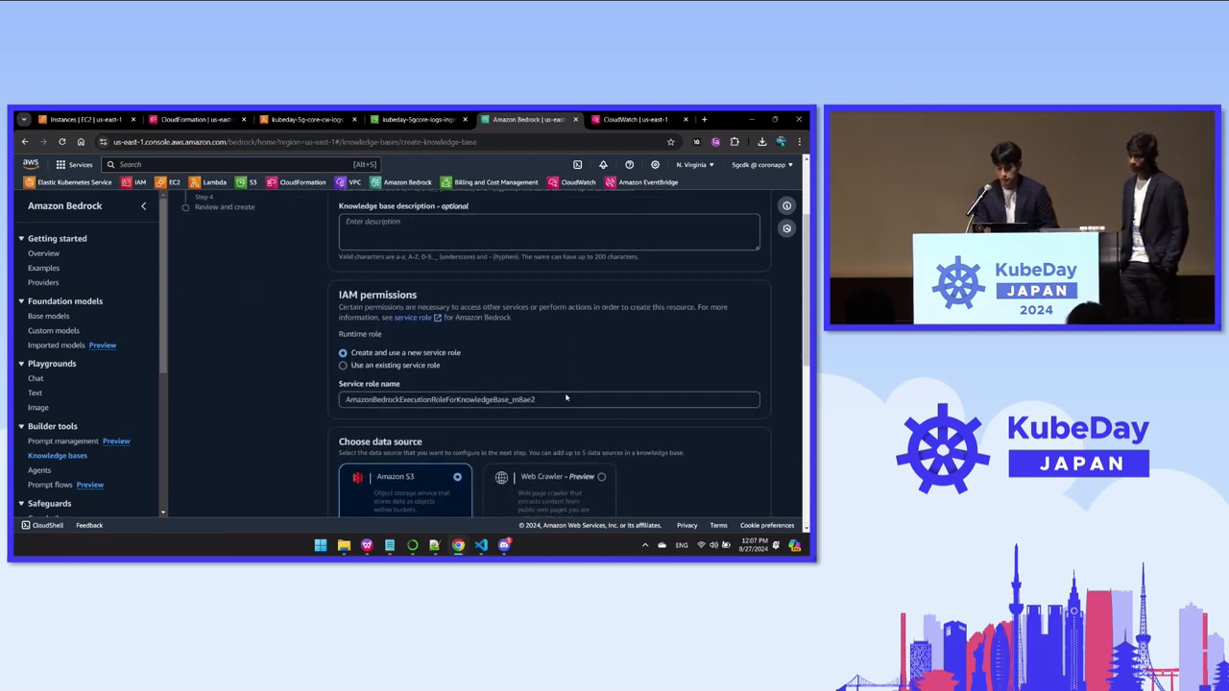
pyautogui.scroll(-3)
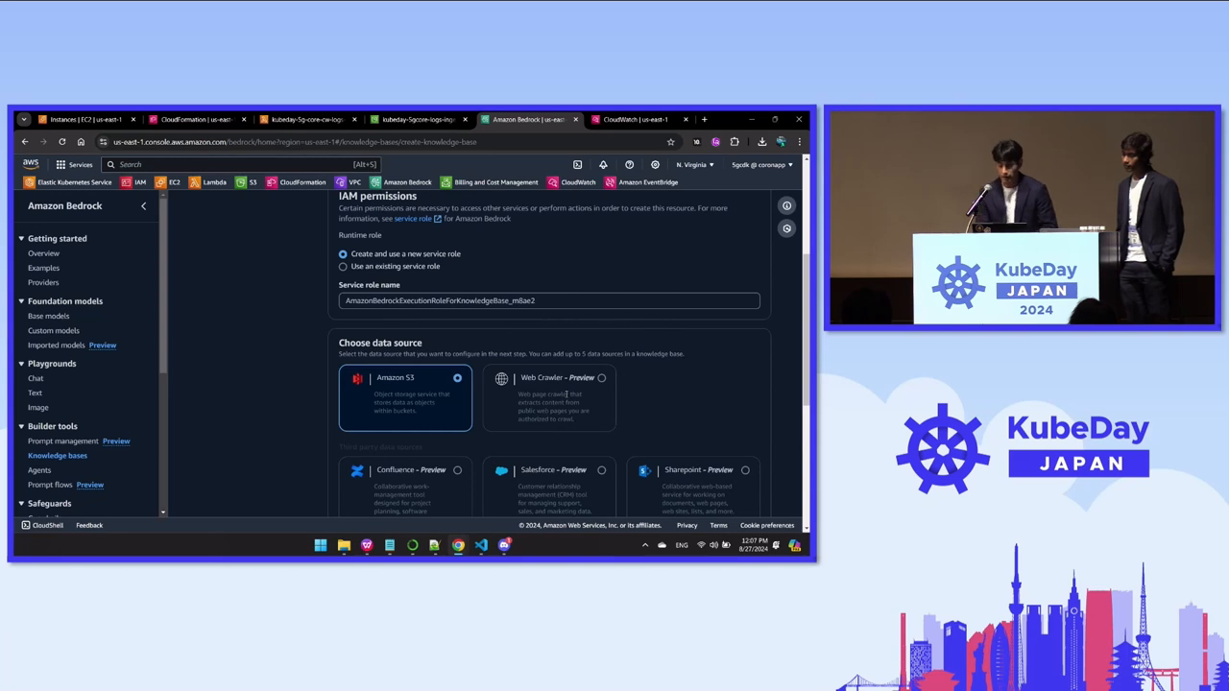
pyautogui.scroll(-3)
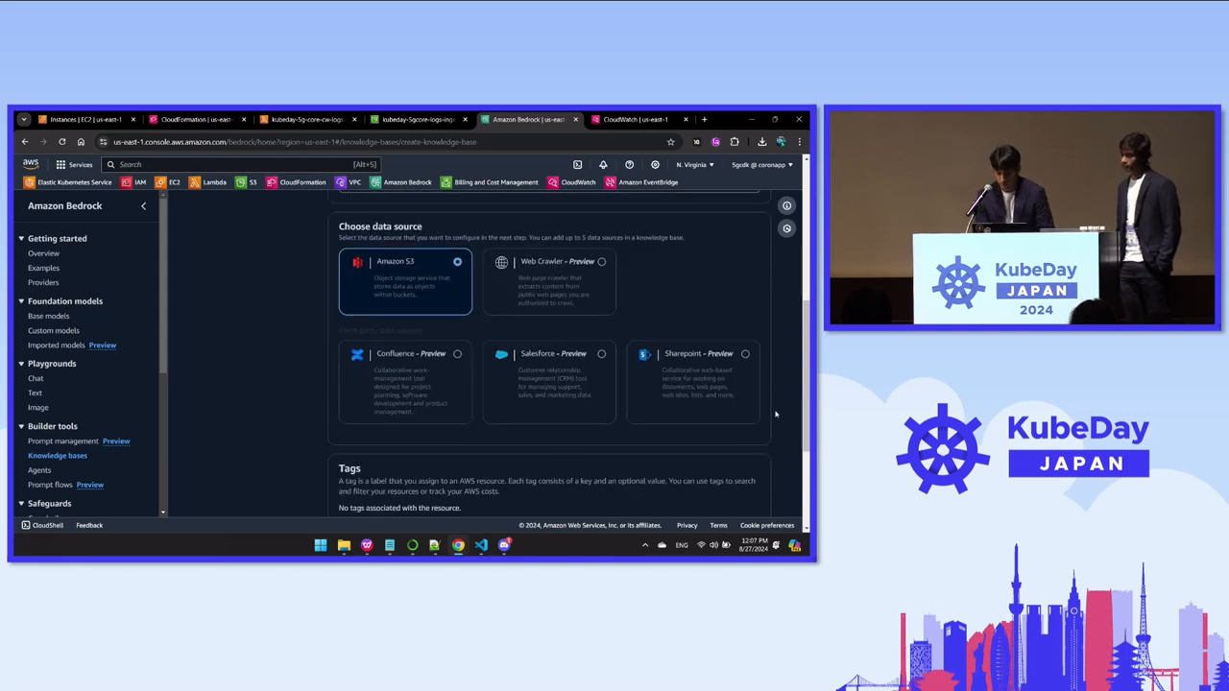
pyautogui.scroll(-3)
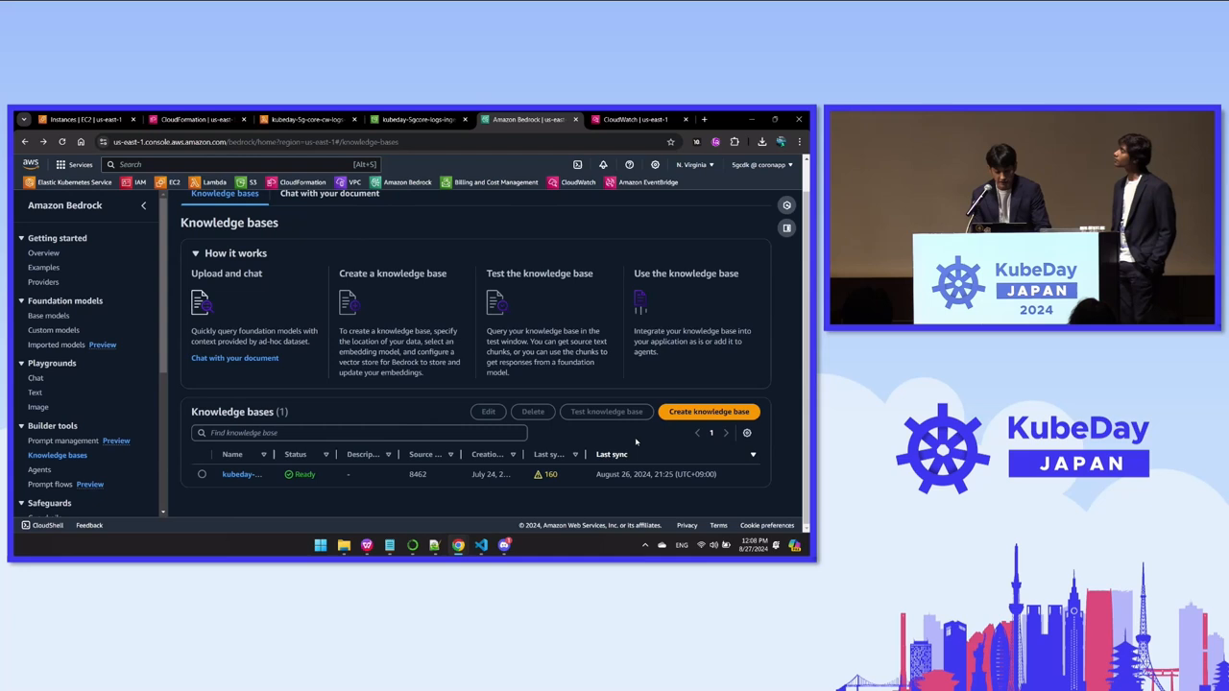
# Switch to VS Code and show the top of ai_llm_5g.py with its LangChain imports and Bedrock settings
pyautogui.press('alt+tab')
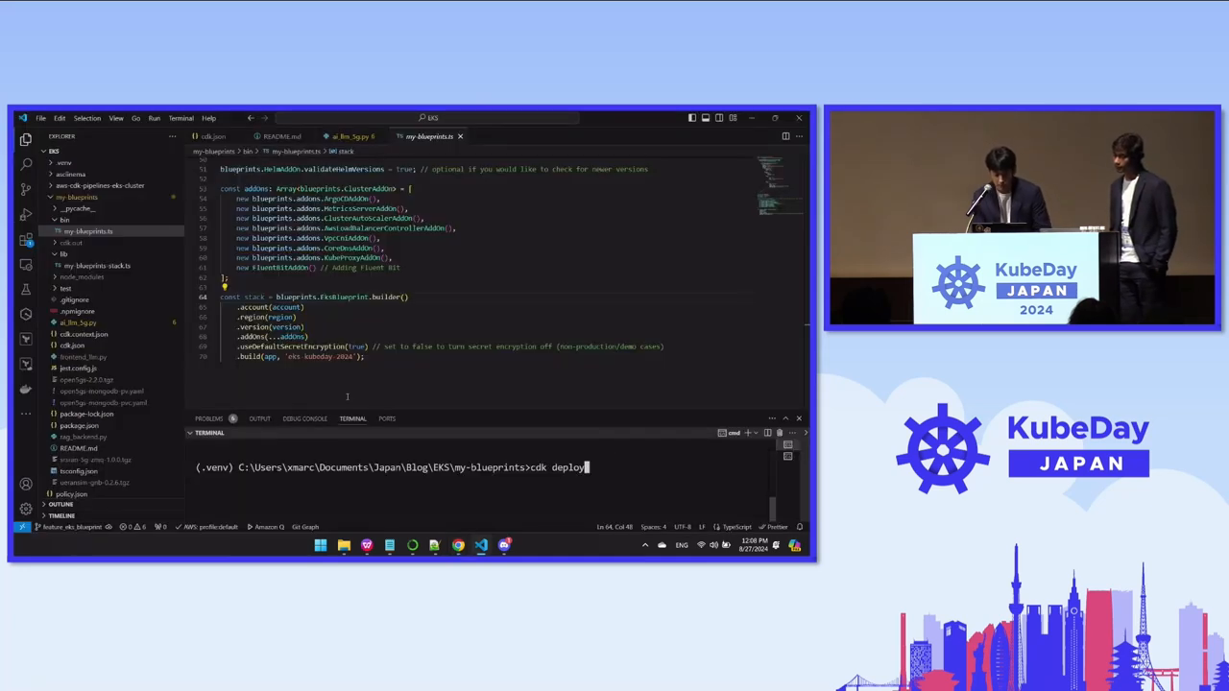
pyautogui.click(76, 323)
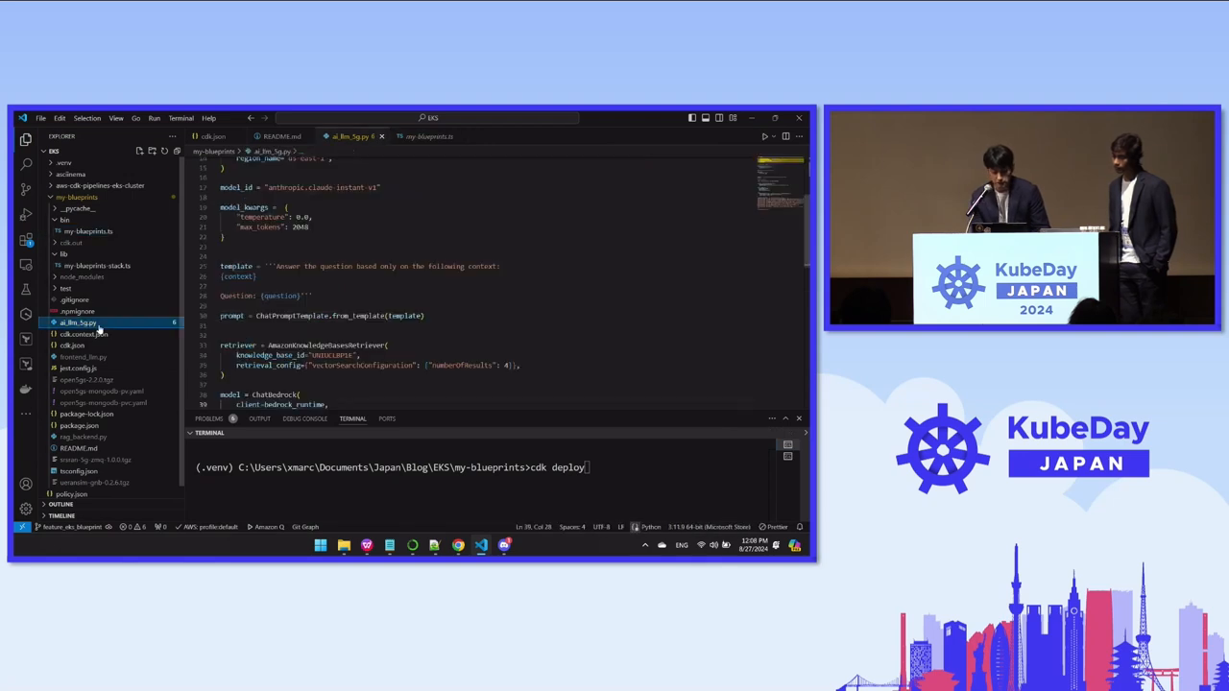
pyautogui.scroll(3)
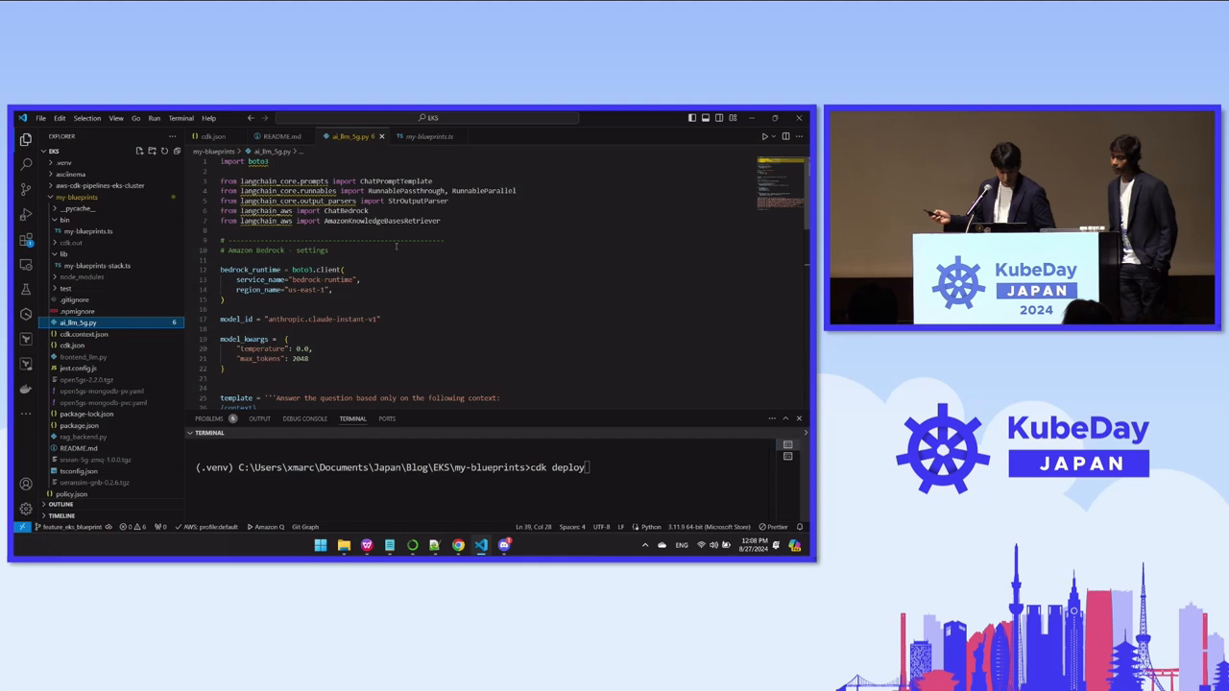
pyautogui.click(691, 468)
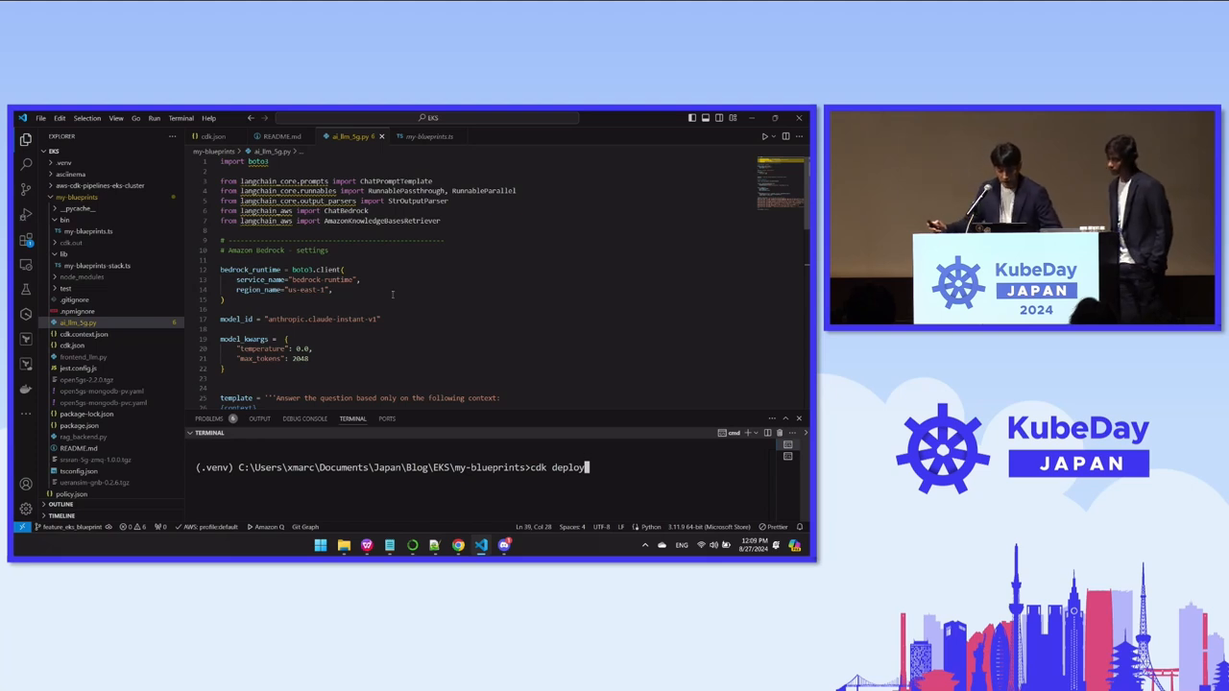
# Scroll to the ChatBedrock model_kwargs, prompt template, knowledge base retriever and chain
pyautogui.scroll(-3)
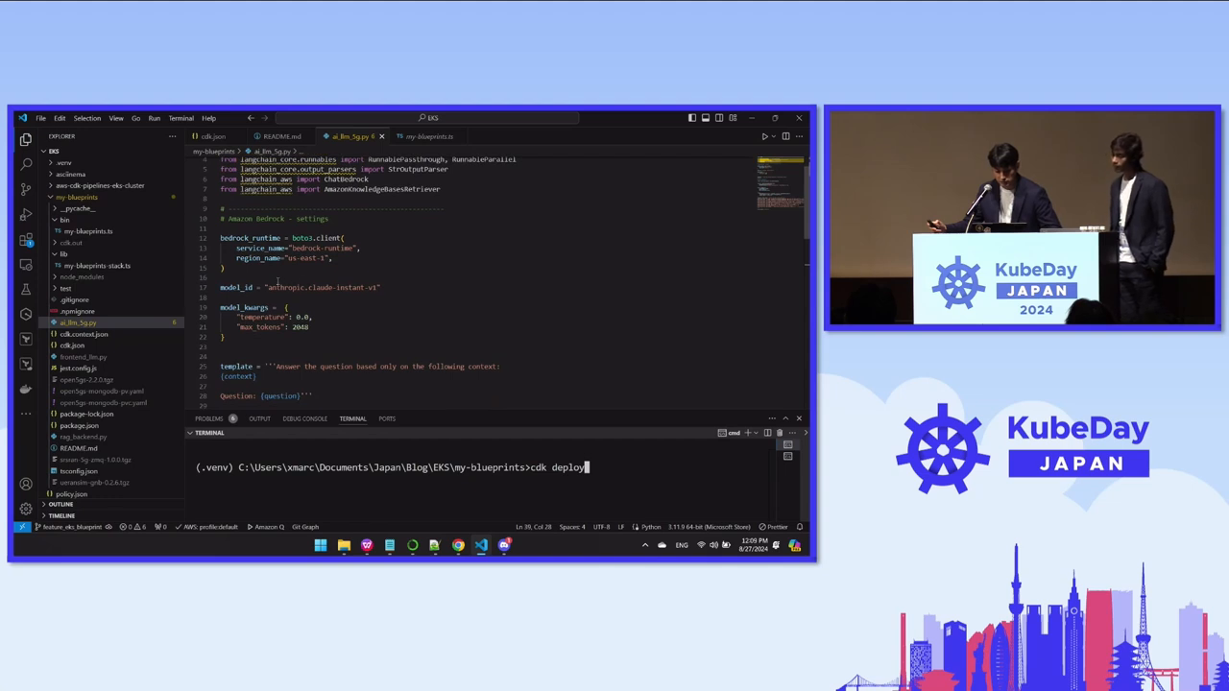
pyautogui.scroll(-3)
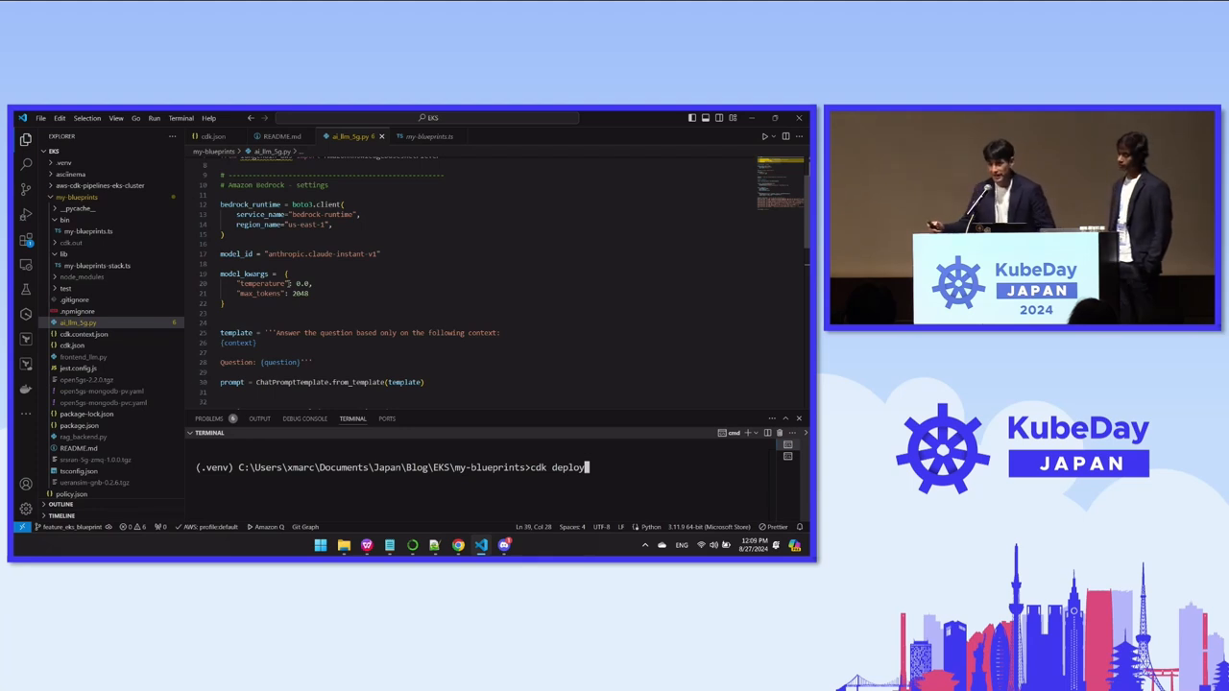
pyautogui.scroll(-3)
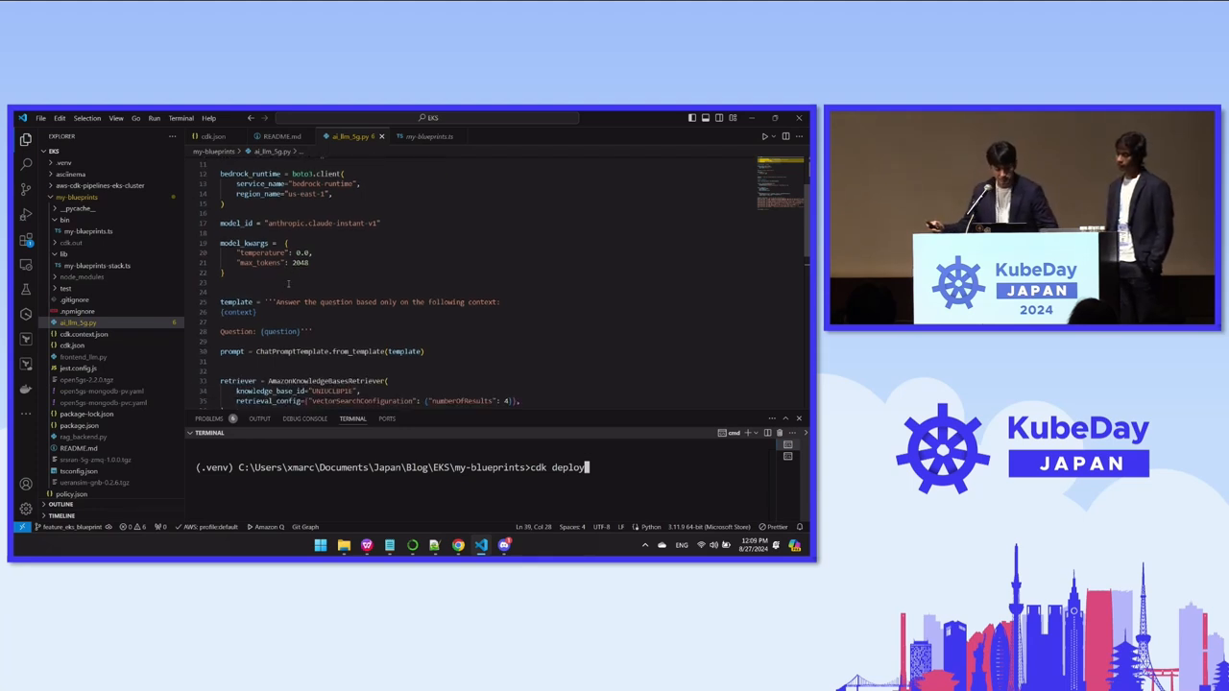
pyautogui.scroll(-3)
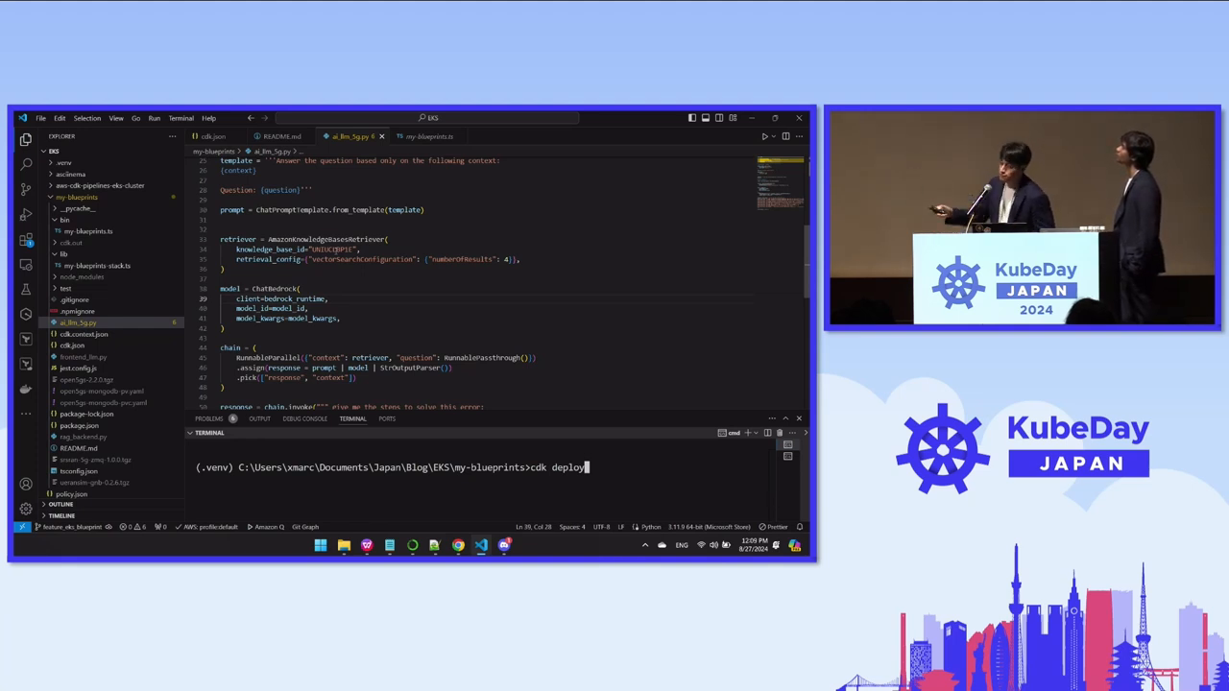
pyautogui.press('alt+tab')
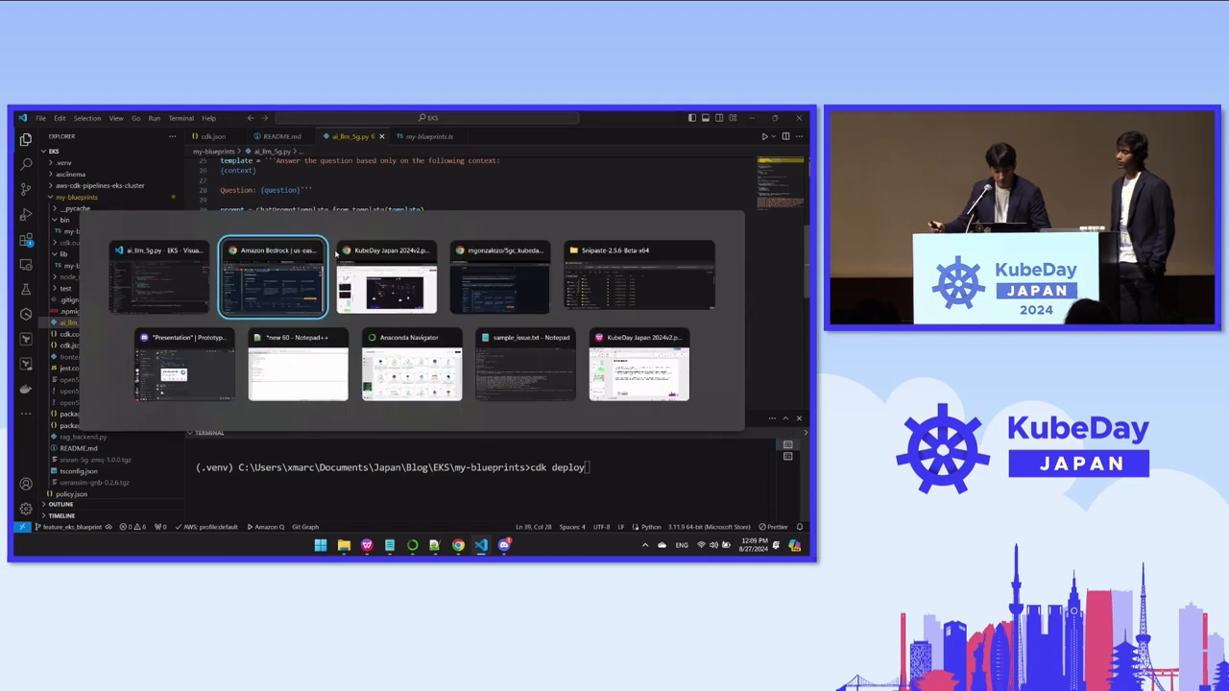
pyautogui.click(273, 278)
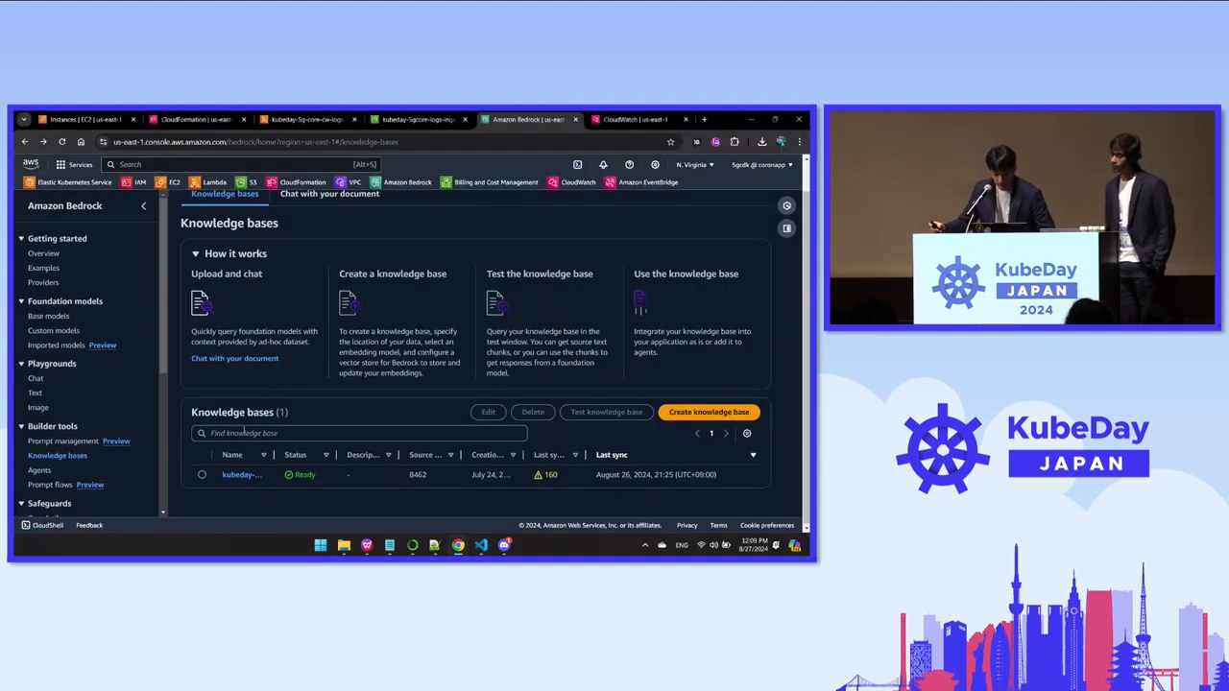
pyautogui.click(242, 474)
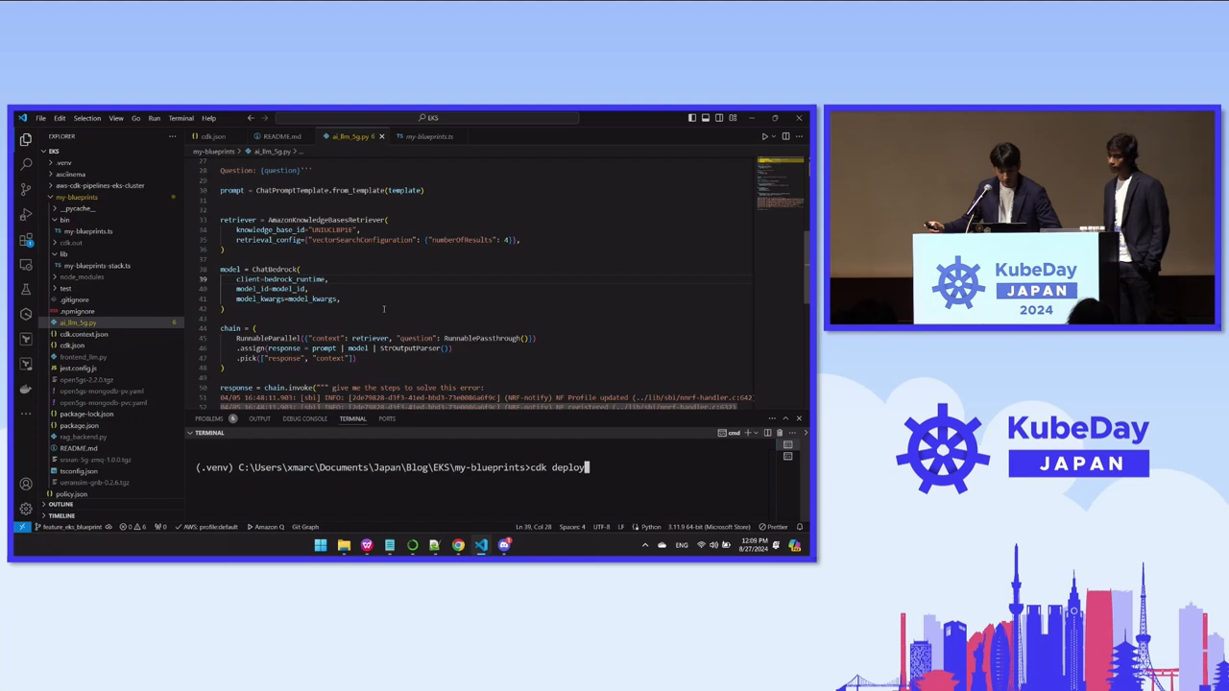
# Scroll ai_llm_5g.py down to the chain.invoke call on the AMF log lines and print(response)
pyautogui.scroll(-3)
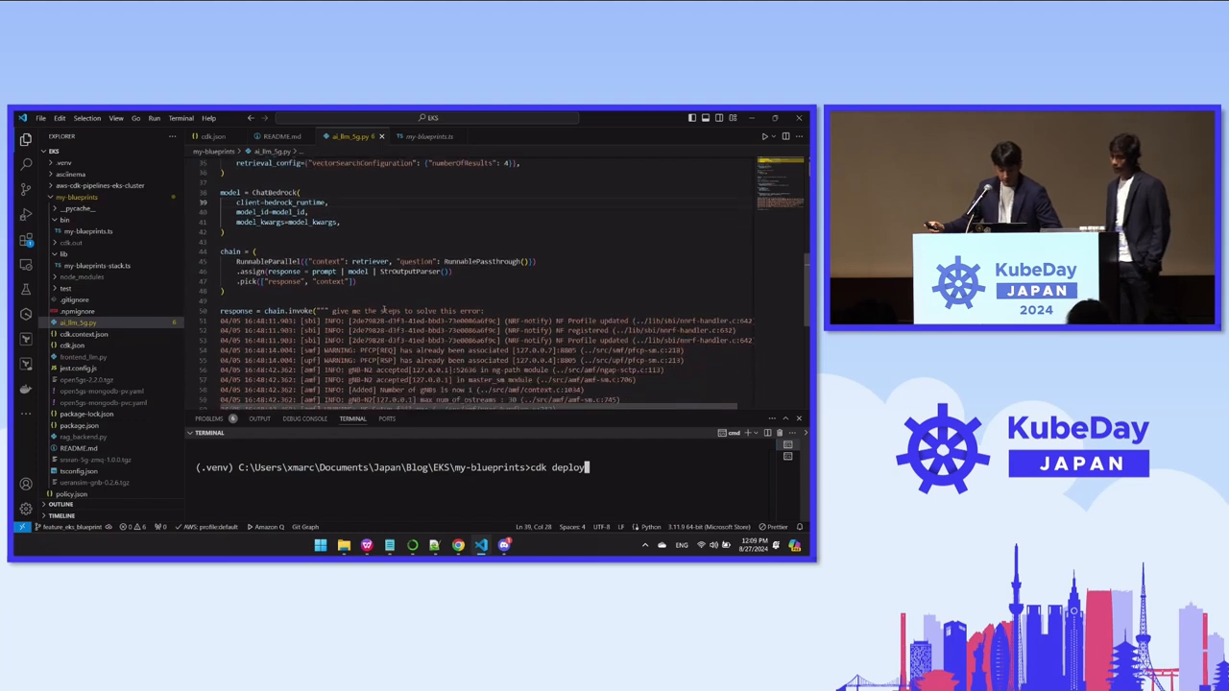
pyautogui.scroll(-3)
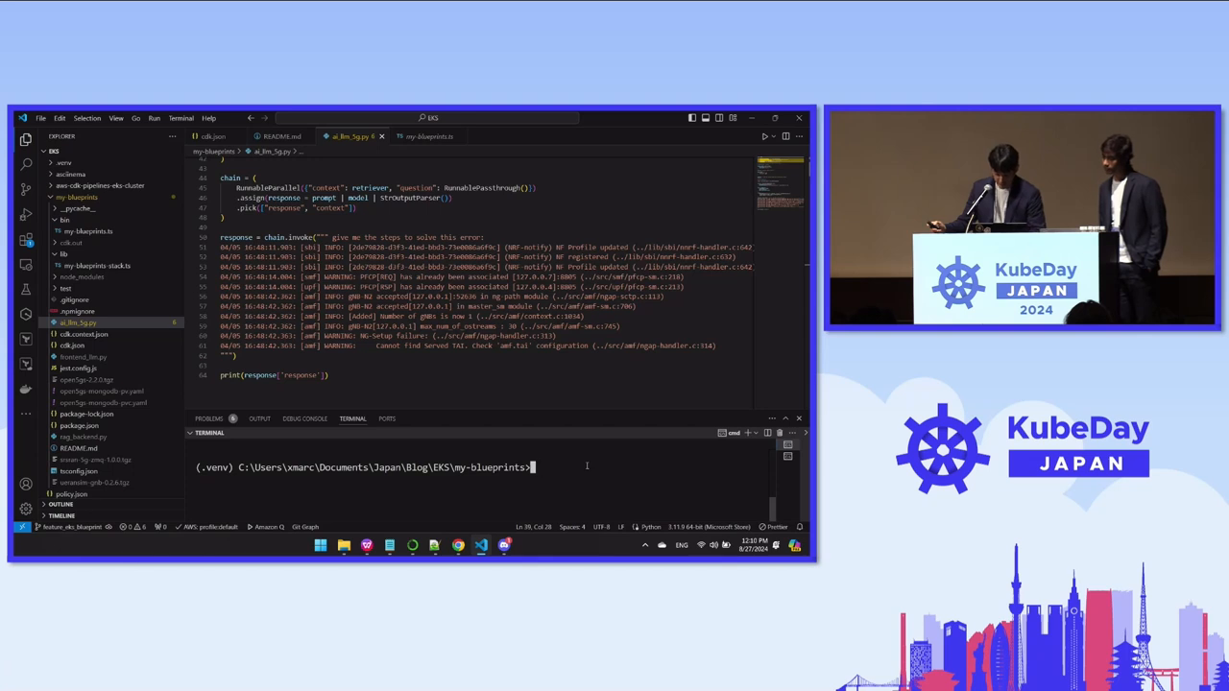
# Run python ai_llm_5g.py and view the numbered steps for fixing the AMF TAI configuration error
pyautogui.write('python ai_llm_5g.py')
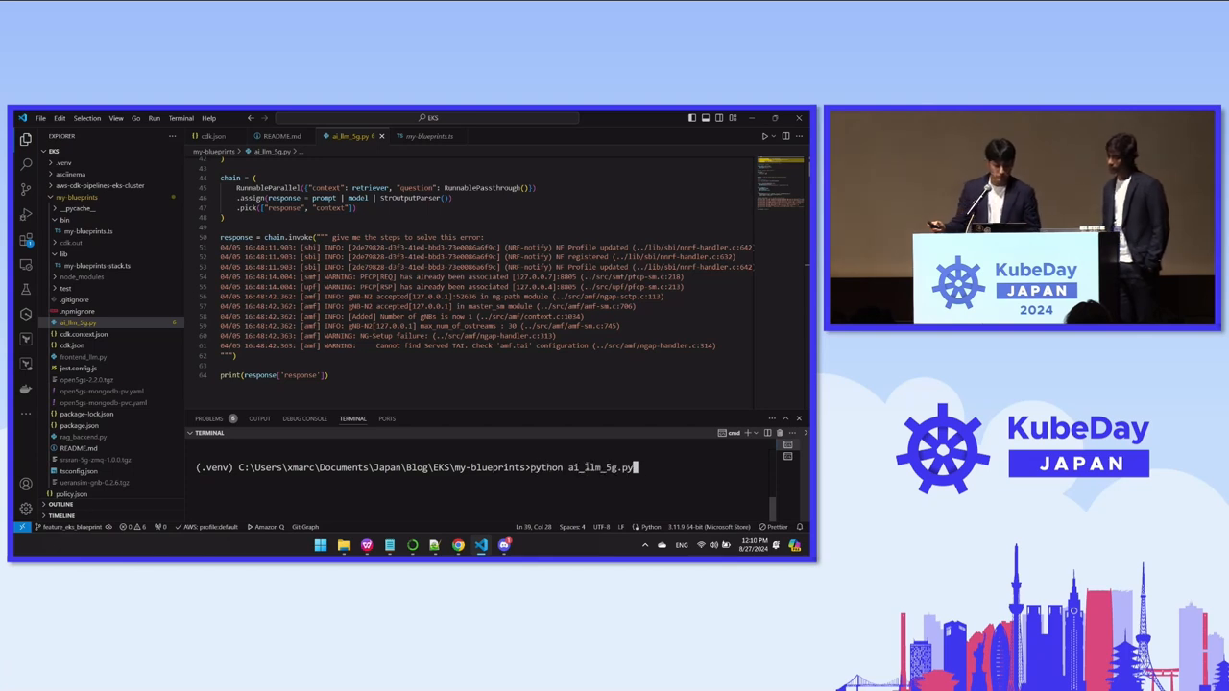
pyautogui.press('Return')
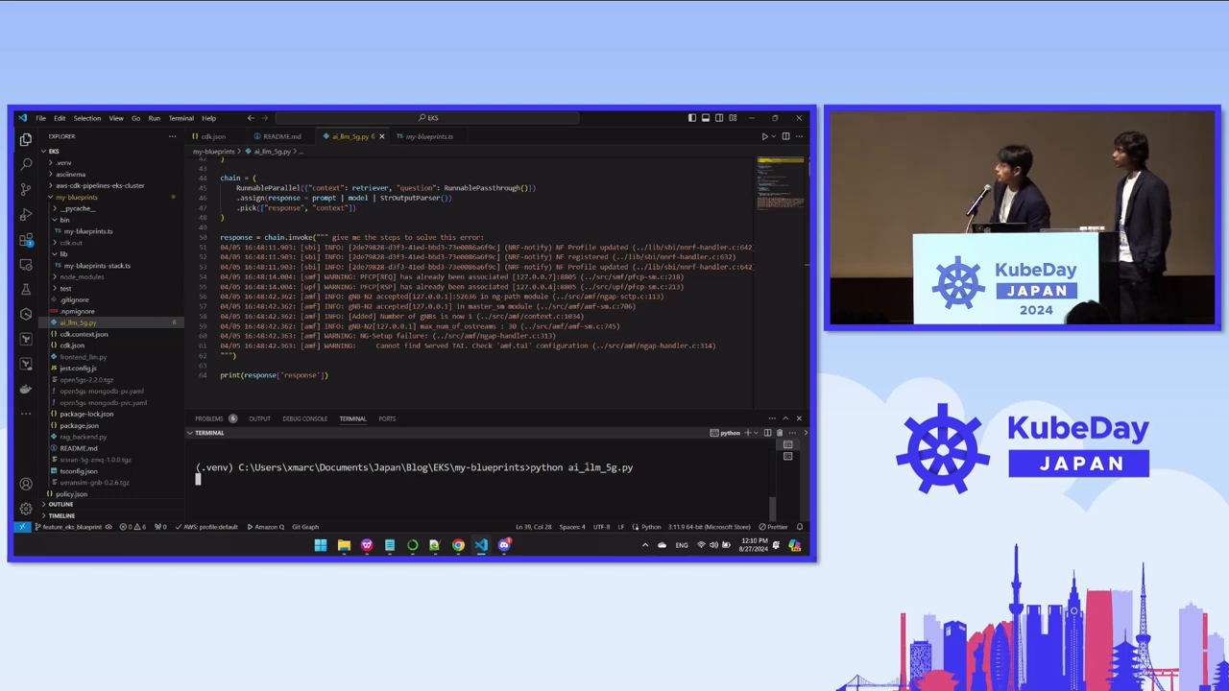
pyautogui.press('Return')
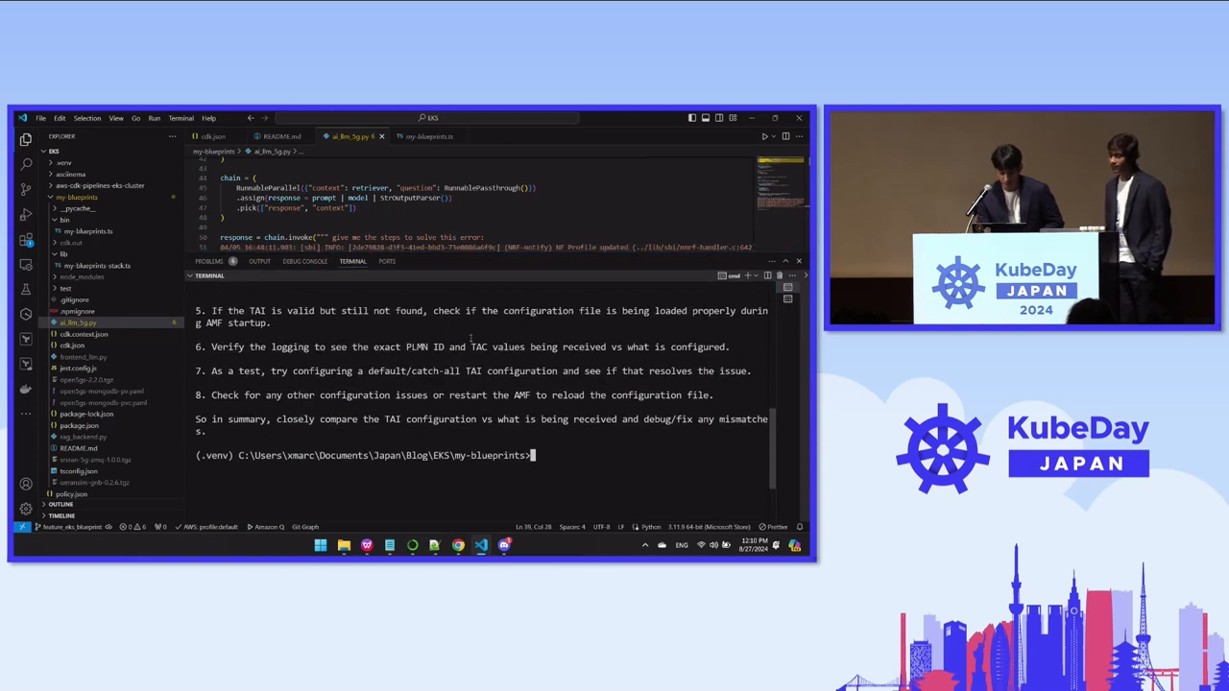
pyautogui.scroll(3)
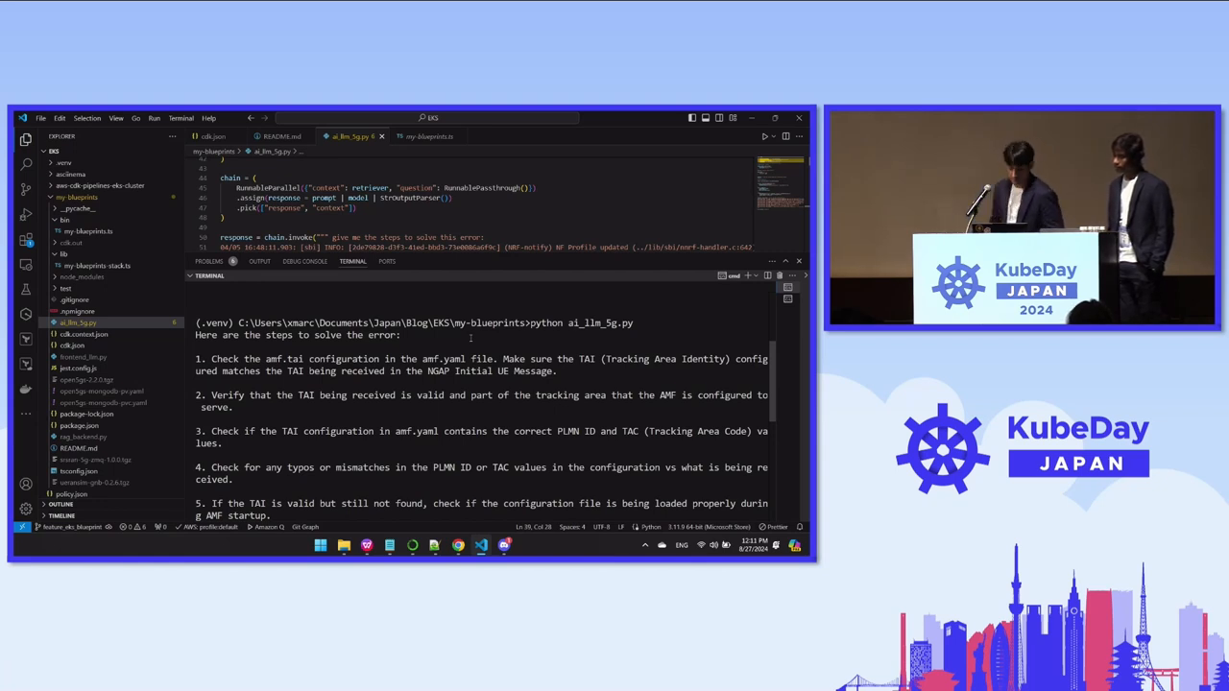
# Switch to the KubeDay PowerPoint window and show the Takeaways slide
pyautogui.press('alt+tab')
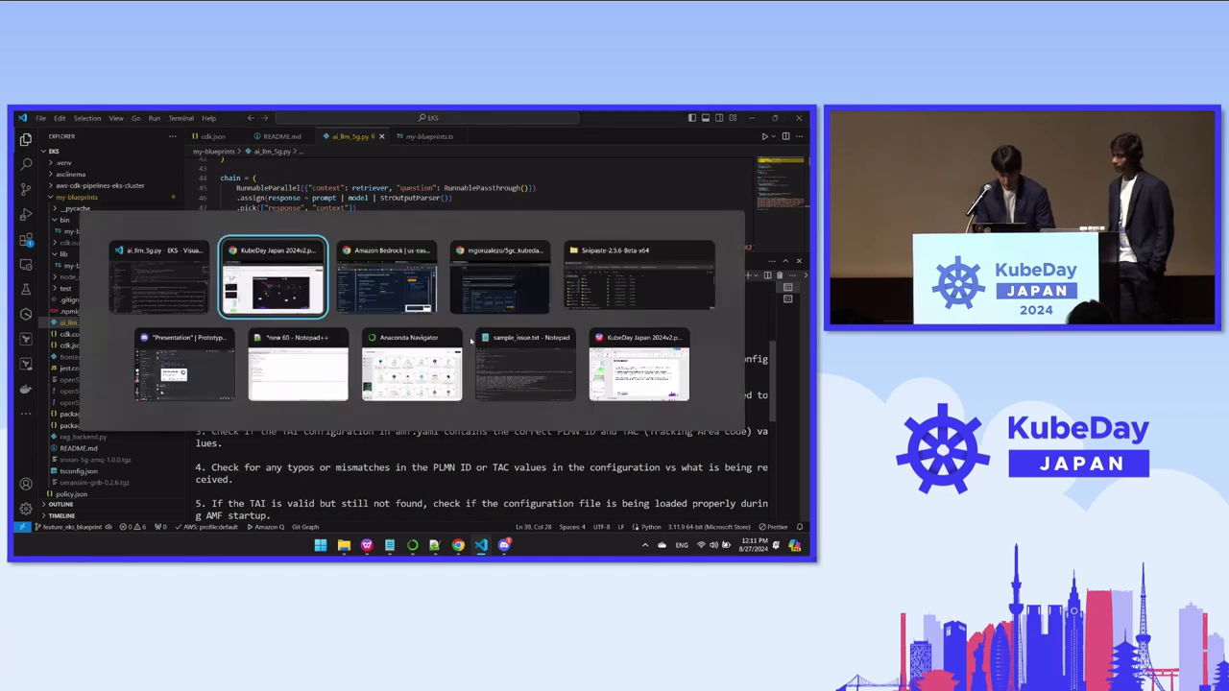
pyautogui.click(273, 279)
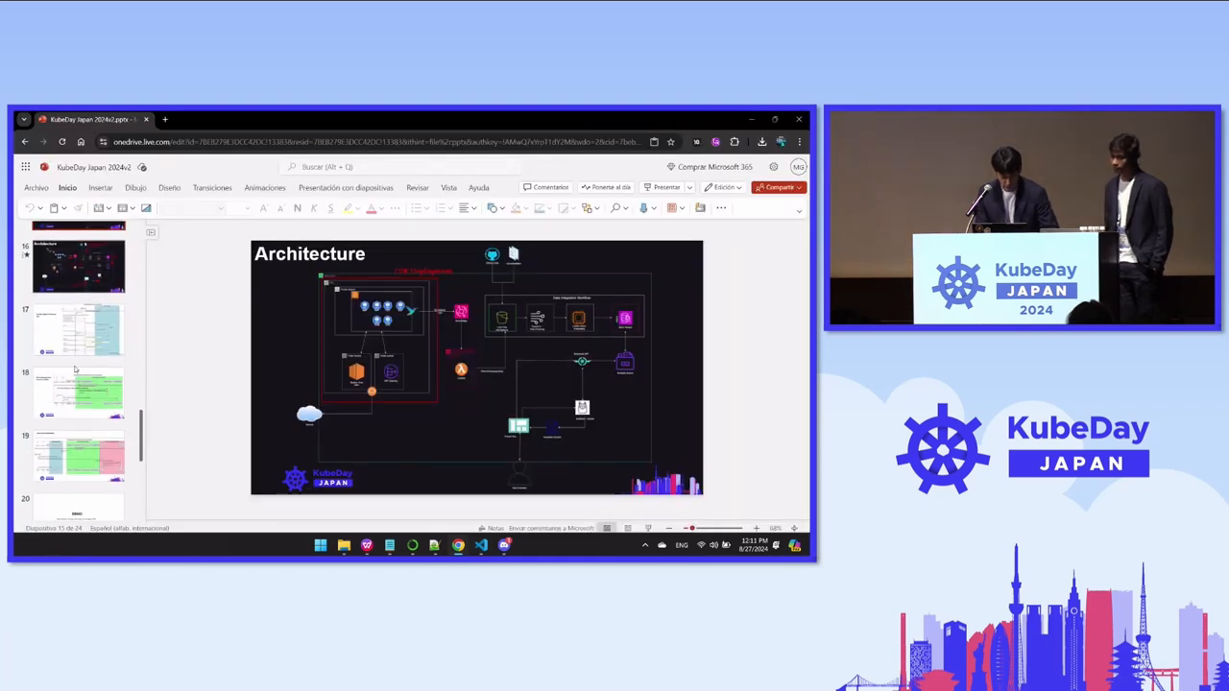
pyautogui.scroll(-3)
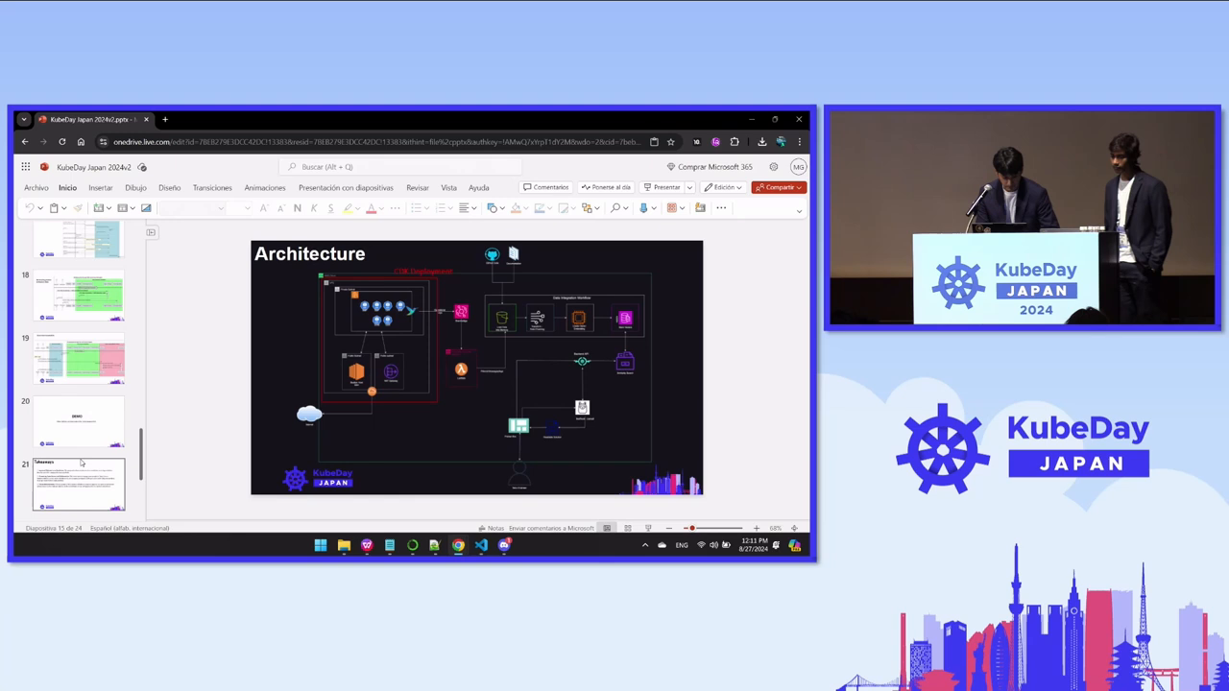
pyautogui.click(78, 484)
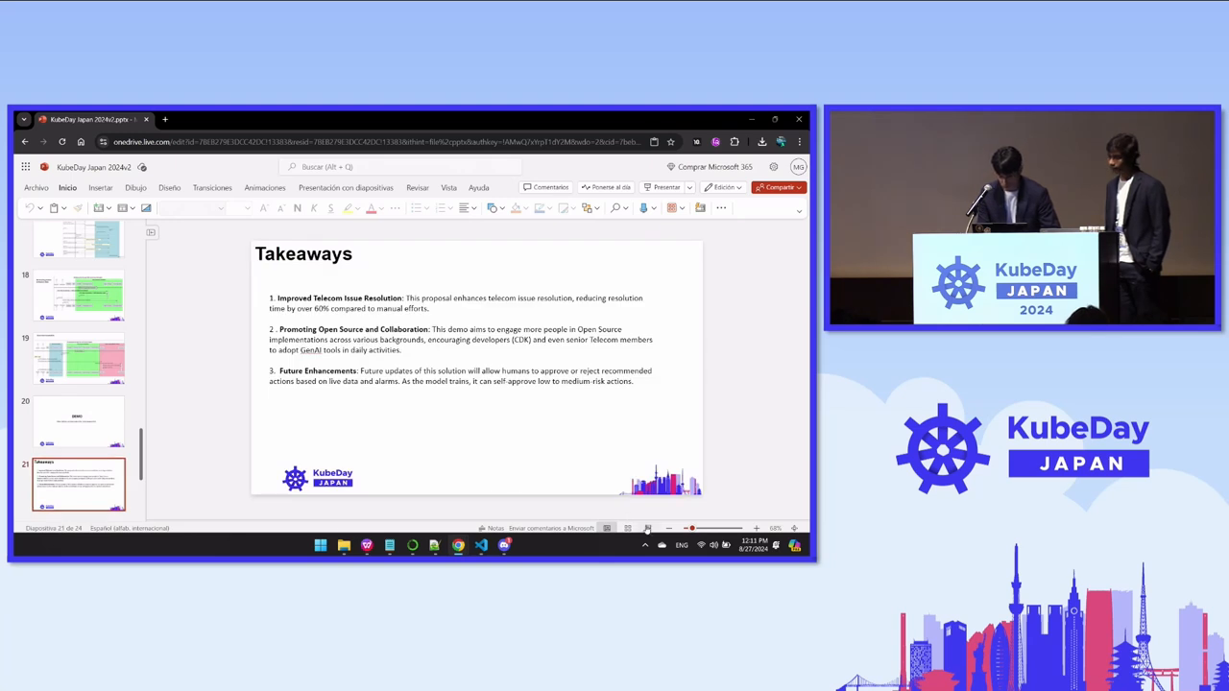